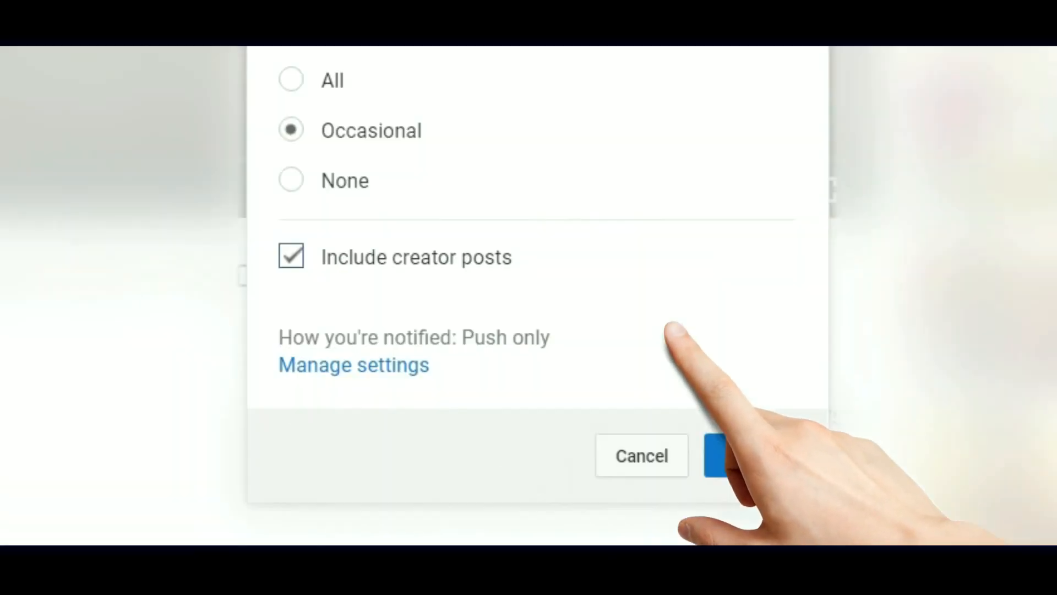
Step: Scrub the 3ds Max time slider to review the car-into-pole crash animation
left_click(290, 79)
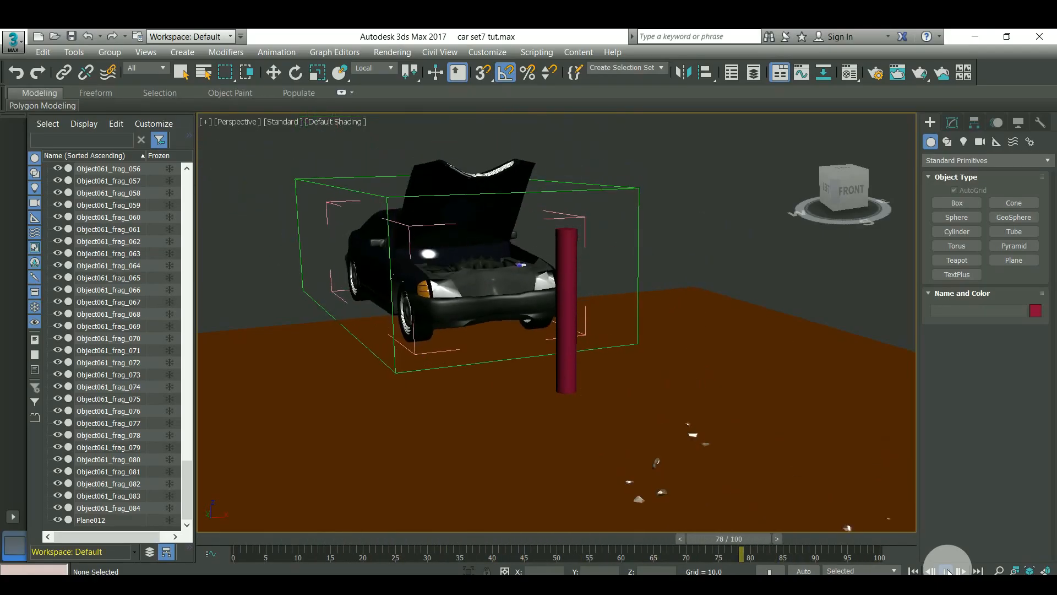
left_click_drag(741, 550, 604, 550)
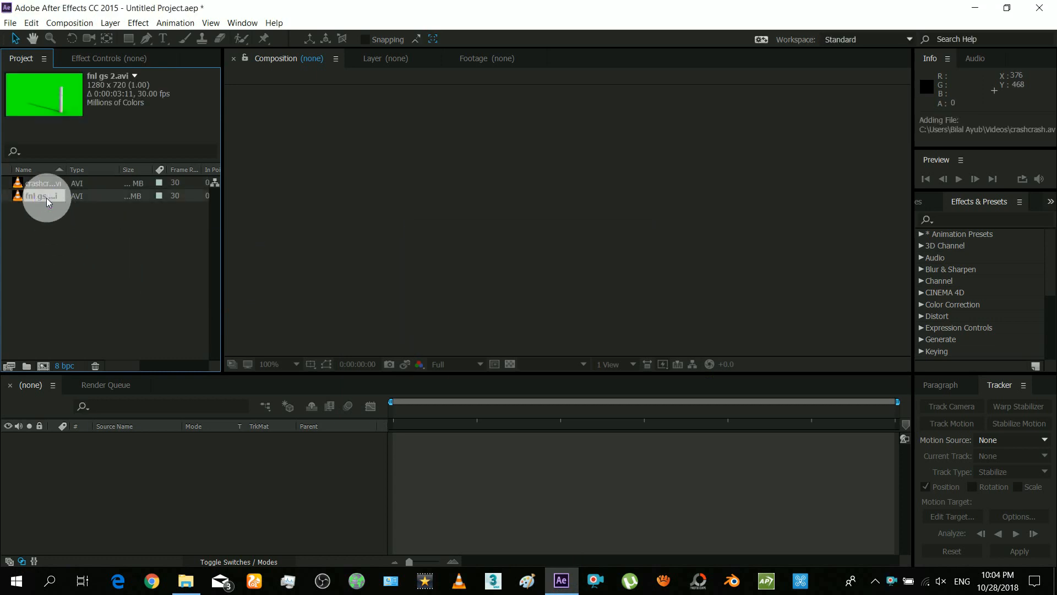
Step: Preview fnl gs 2.avi across its frames, then view crashcrash.avi and select the green-screen clip
double_click(37, 196)
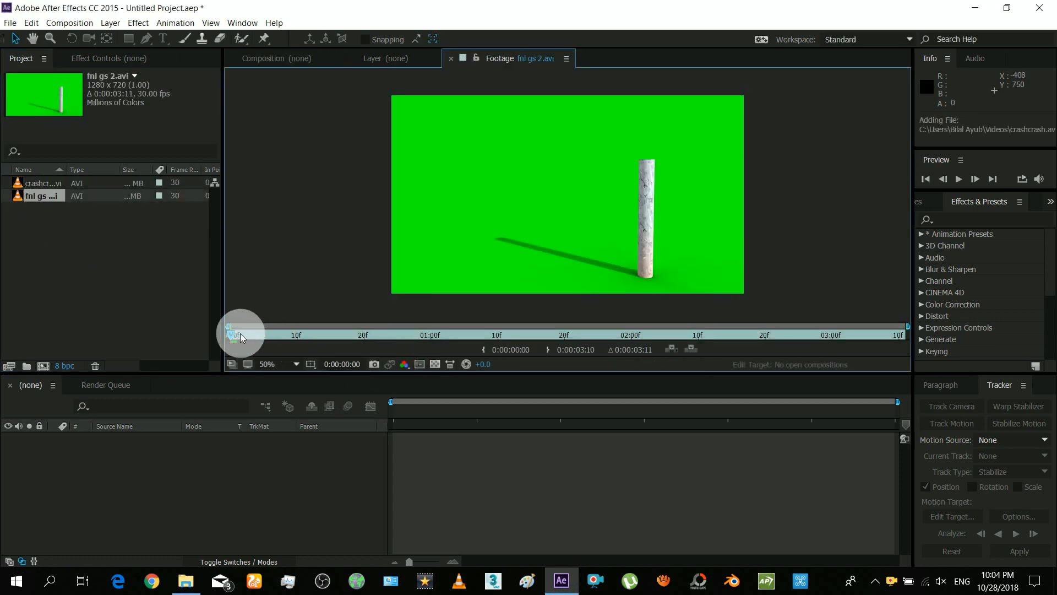
left_click_drag(242, 335, 600, 335)
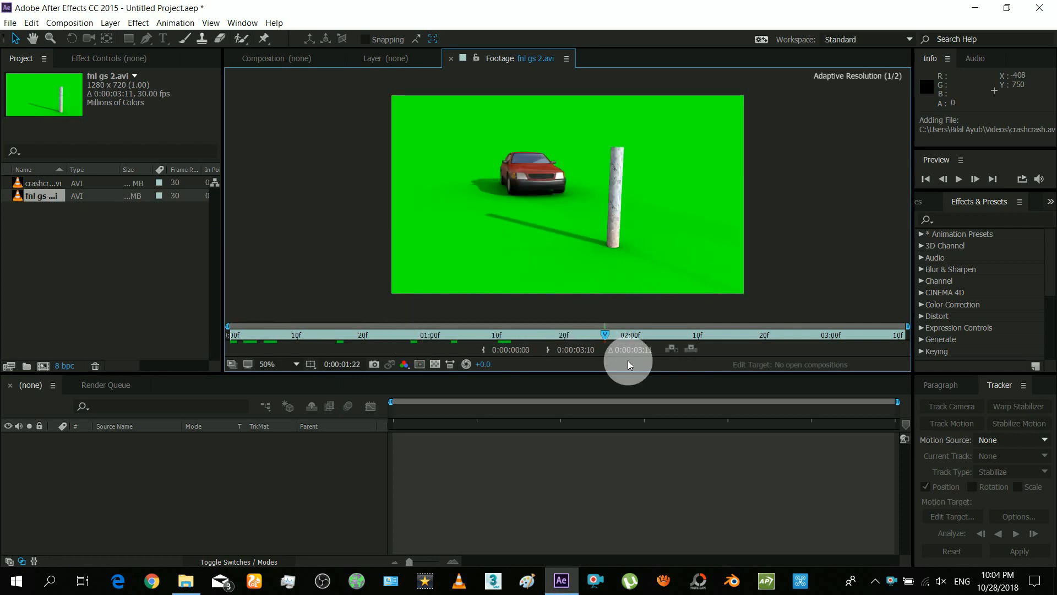
double_click(42, 182)
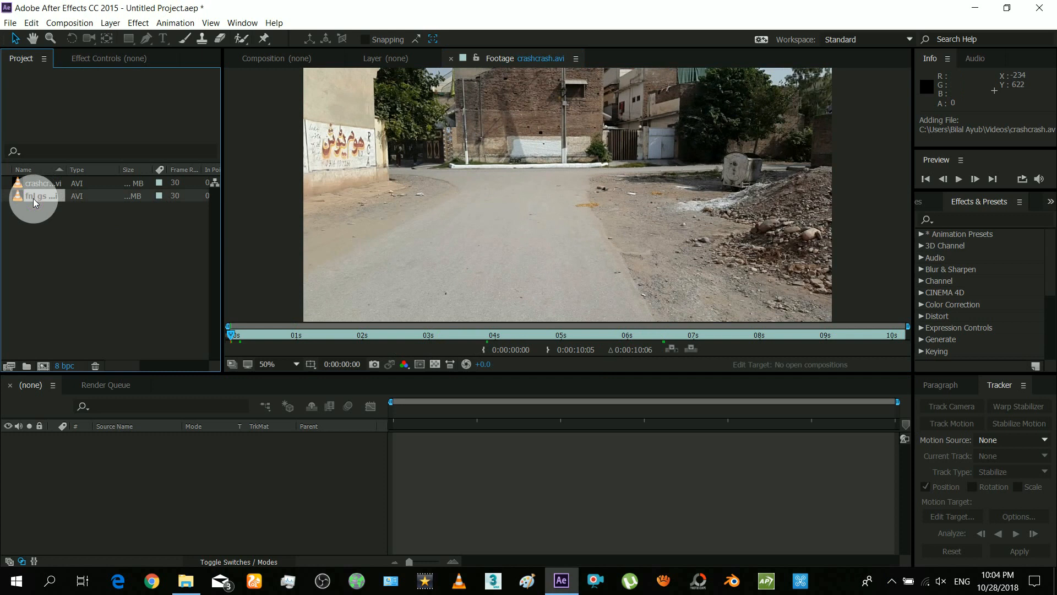
left_click(38, 197)
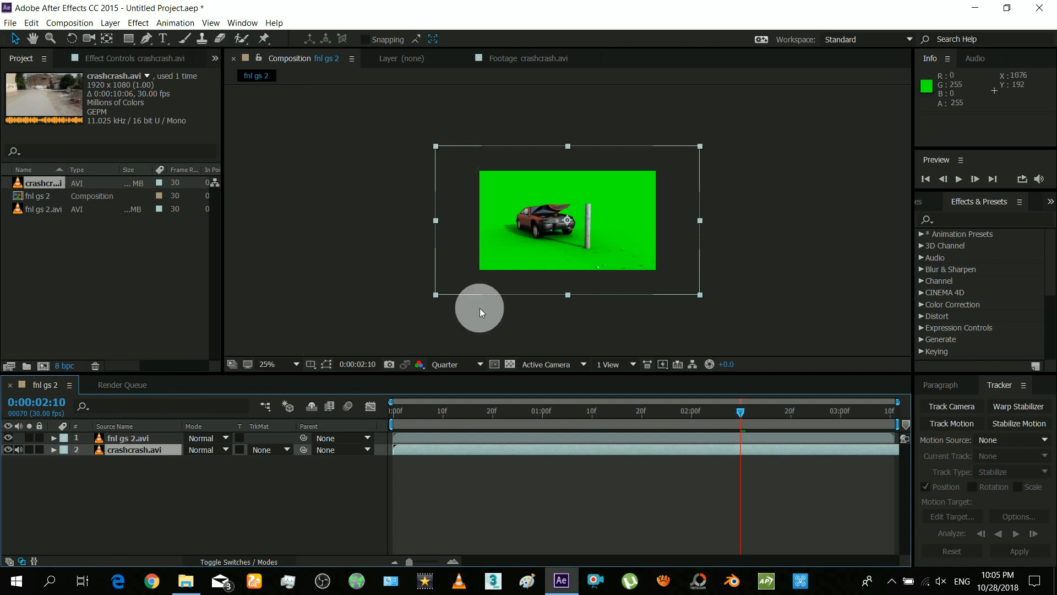
Step: Scale the crashcrash.avi layer down to 1280 × 720 via Transform > Scale
right_click(134, 449)
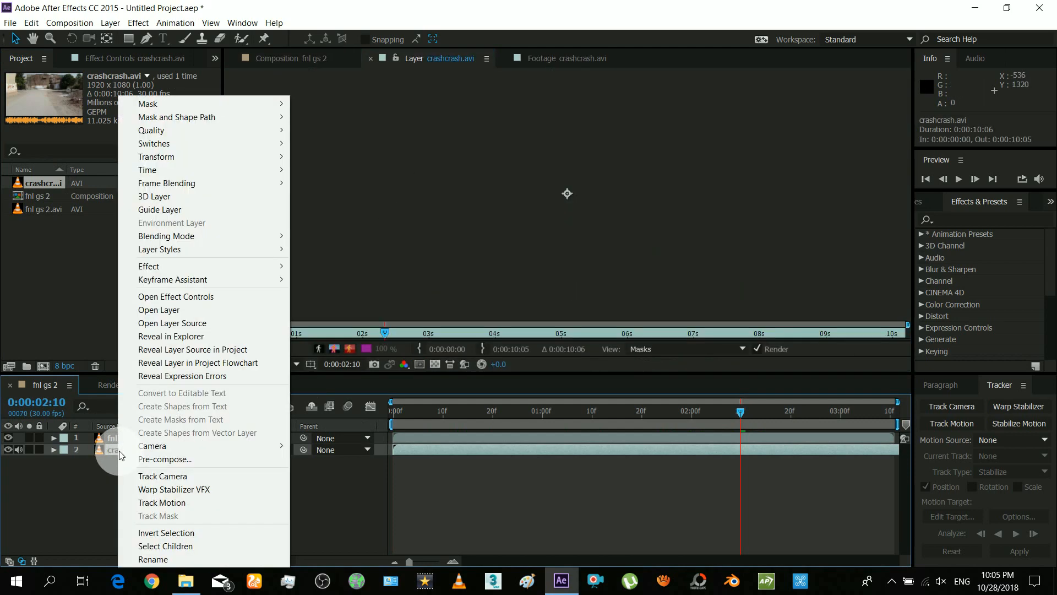
mouse_move(156, 157)
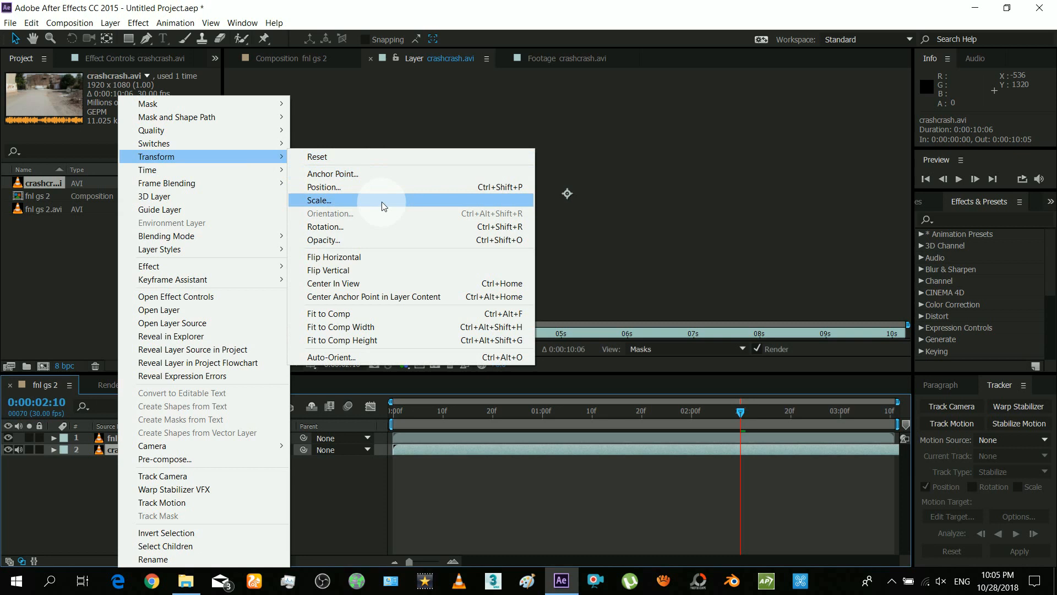
left_click(319, 200)
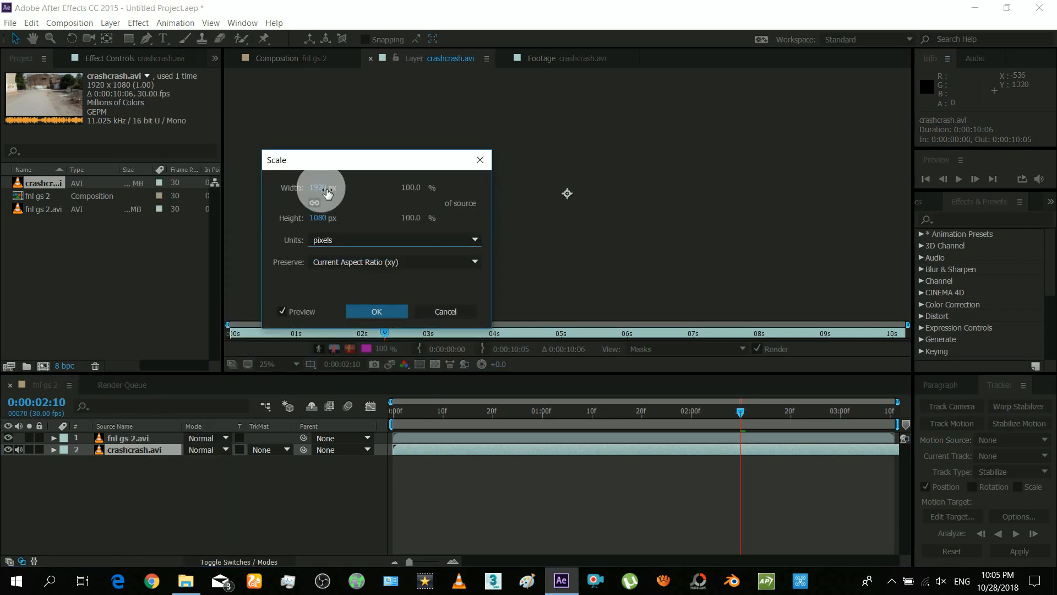
type("1280")
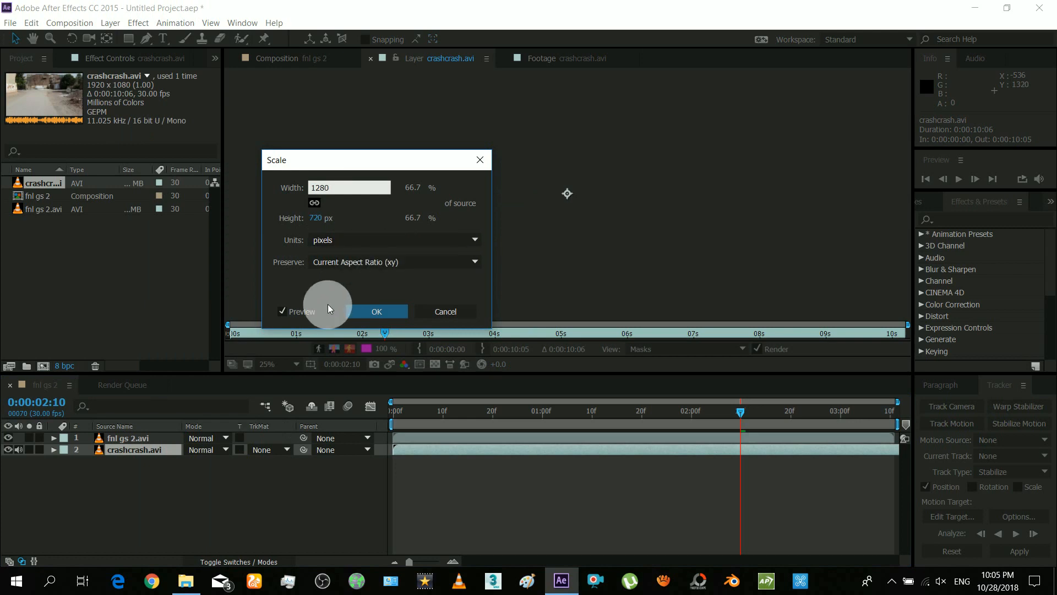
left_click(377, 311)
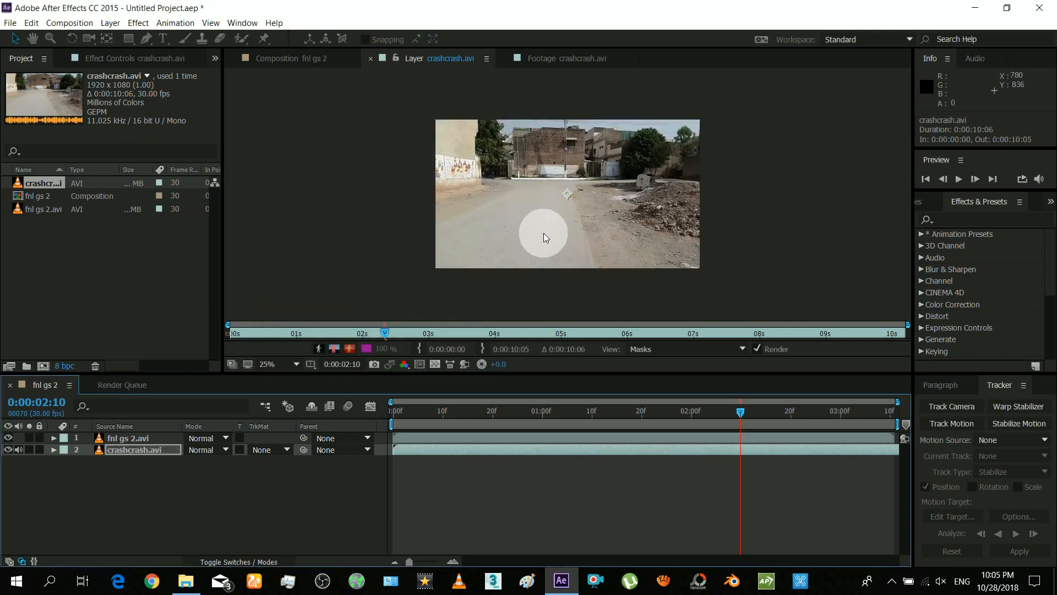
left_click(277, 58)
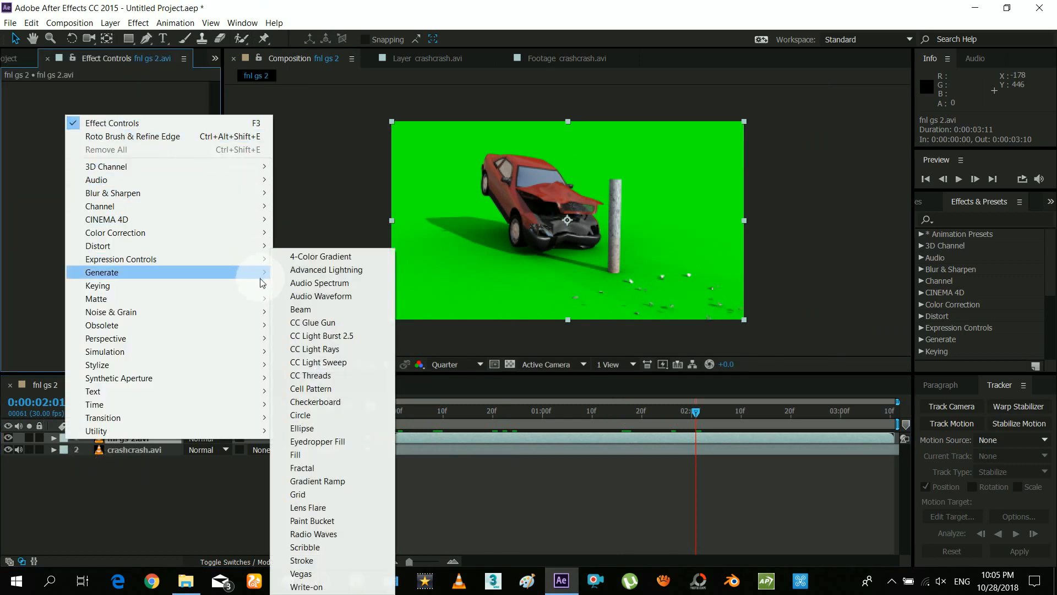
mouse_move(97, 285)
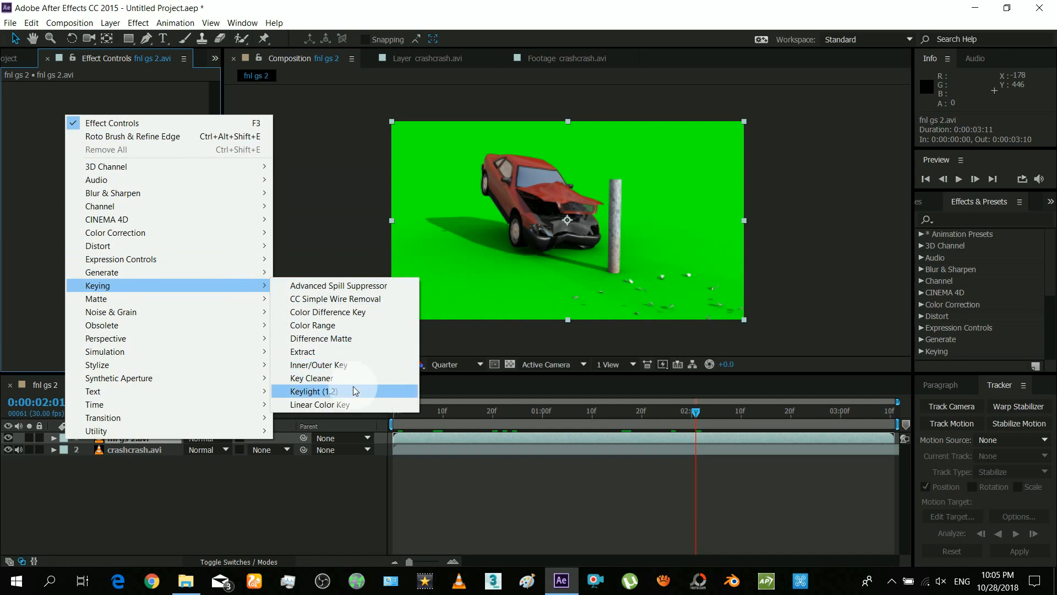
Step: Apply Keylight (1.2) to the car clip and play back the keyed composite over the street
left_click(312, 391)
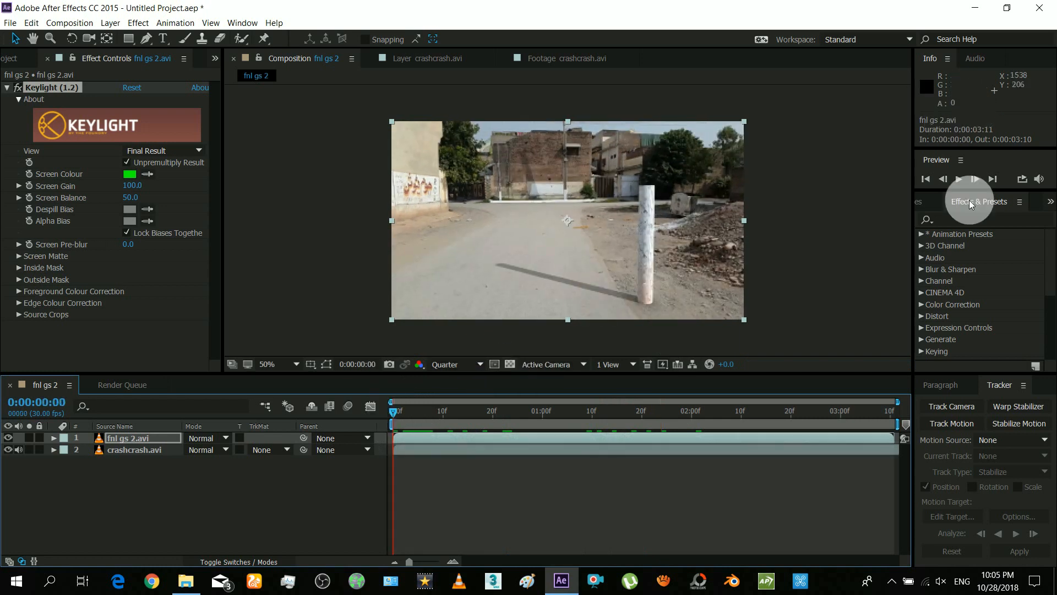
left_click(958, 179)
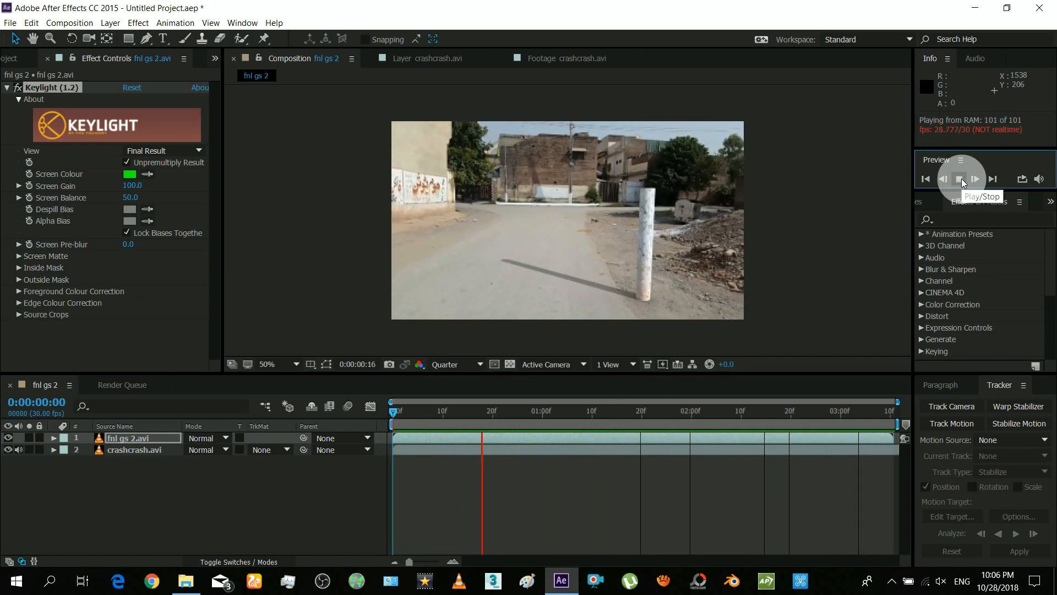
left_click(961, 180)
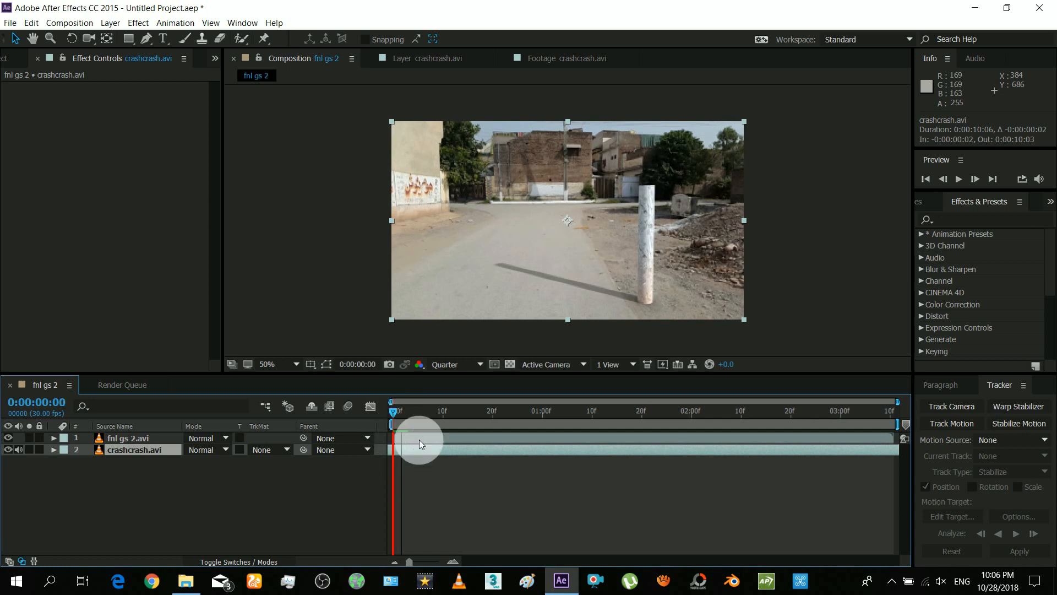
Step: Shift the crashcrash.avi layer two frames earlier and preview the car driving toward the pole
left_click_drag(392, 409, 404, 409)
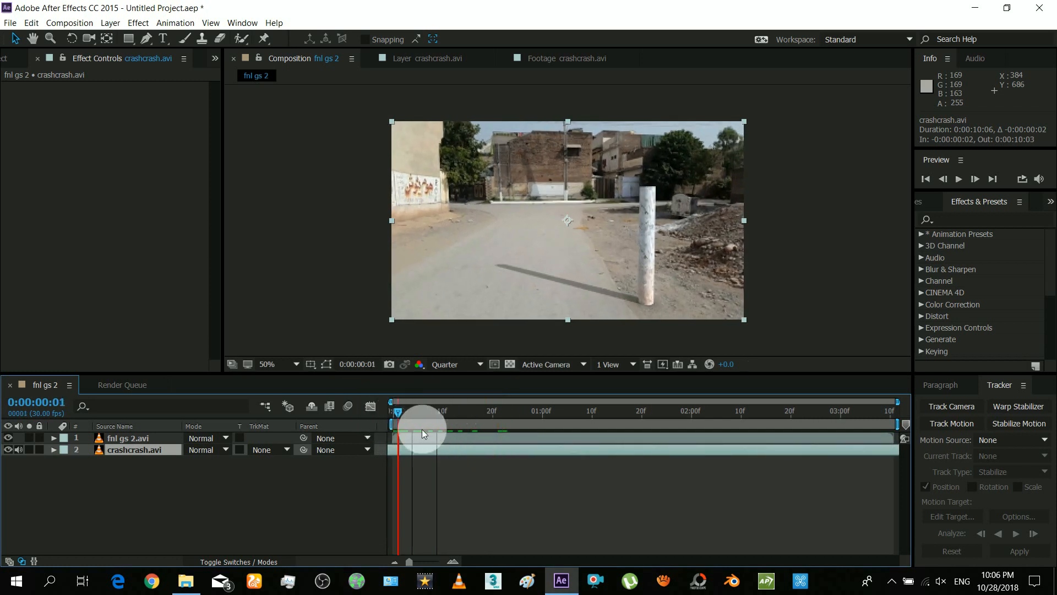
left_click_drag(410, 422, 566, 421)
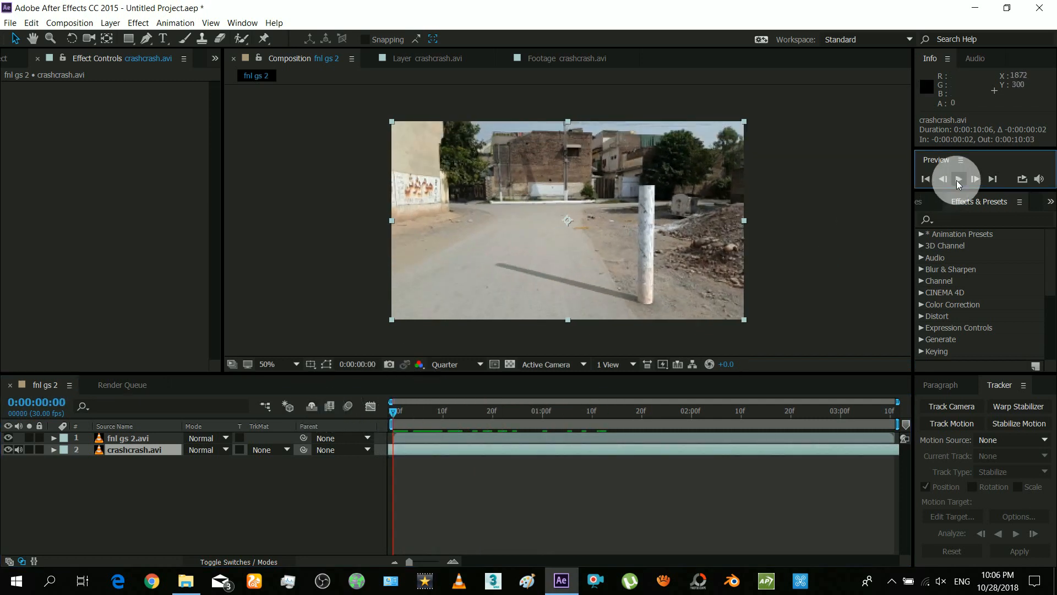
left_click(957, 179)
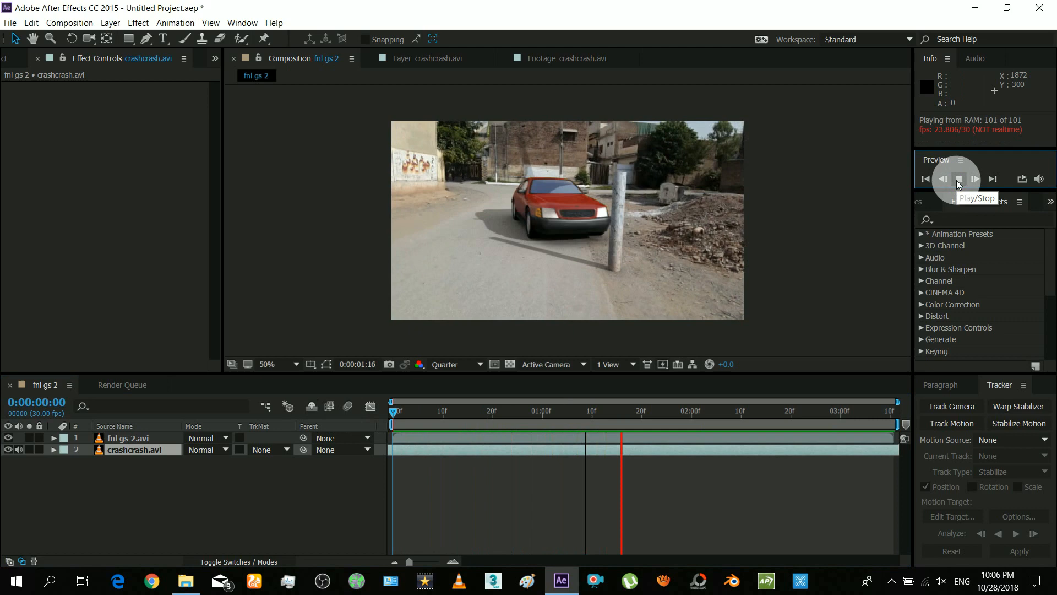
left_click(959, 179)
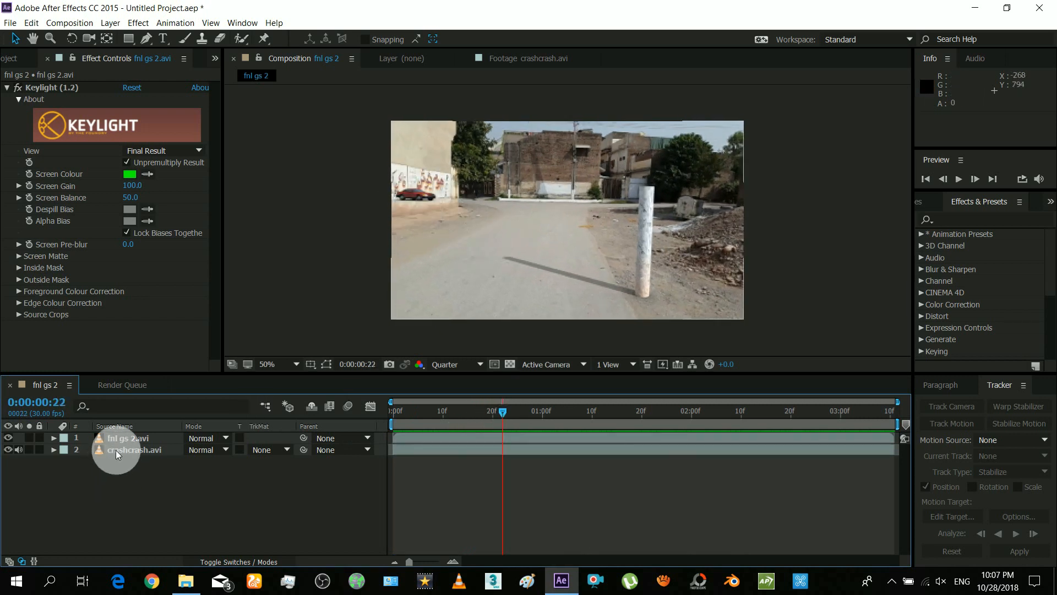
Step: Duplicate the street layer, open it and roto-brush the left wall through the frames
left_click(134, 449)
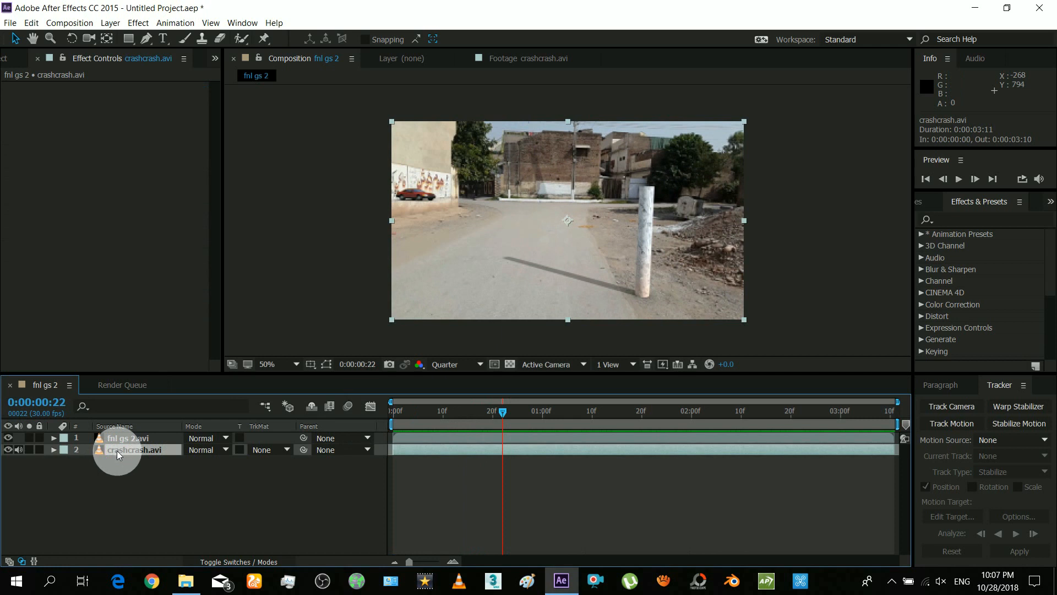
key("ctrl+d")
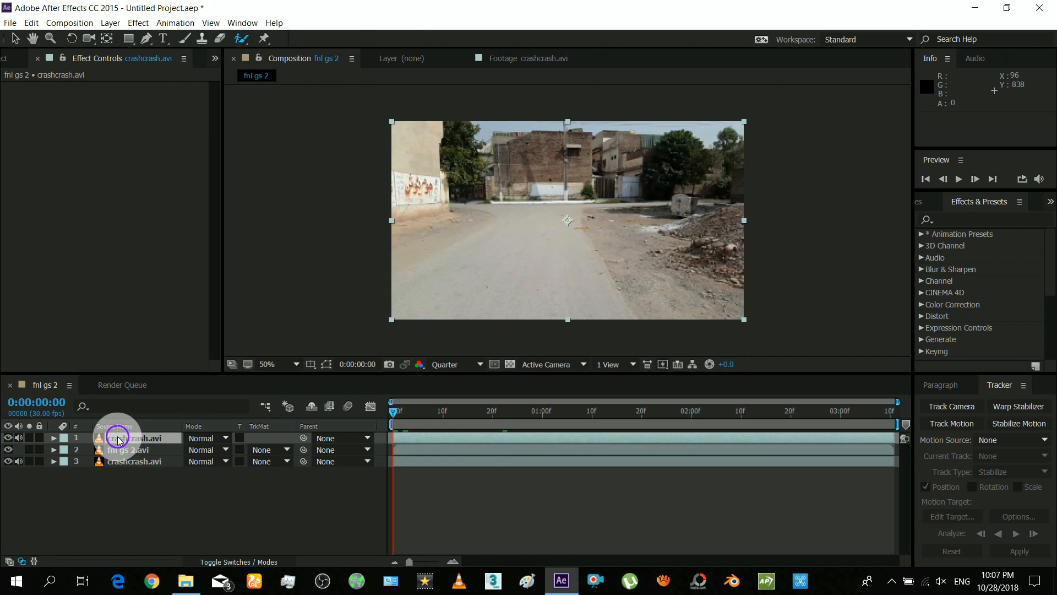
double_click(138, 437)
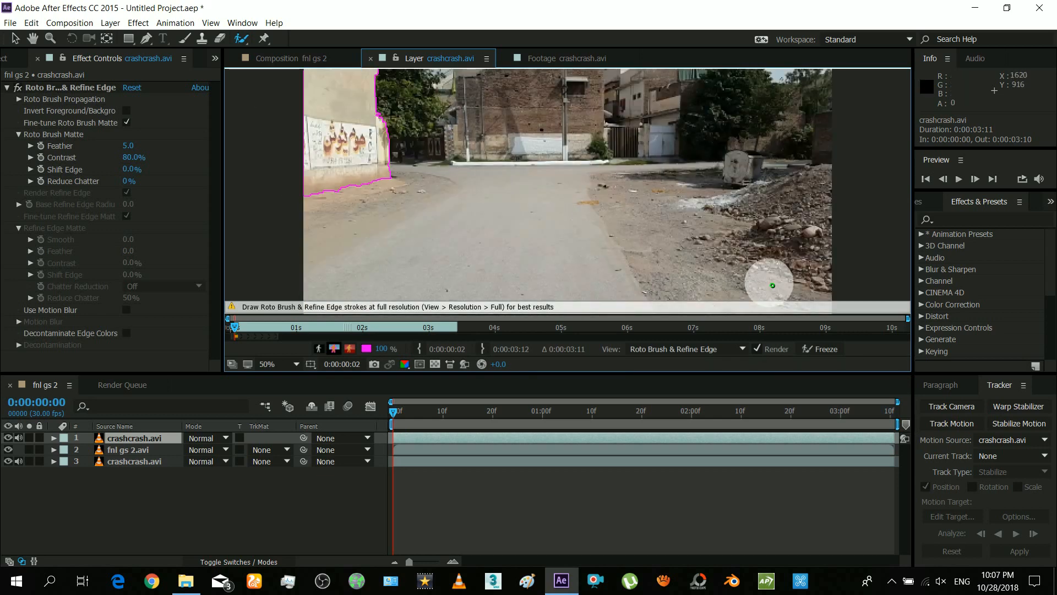
left_click_drag(390, 409, 437, 410)
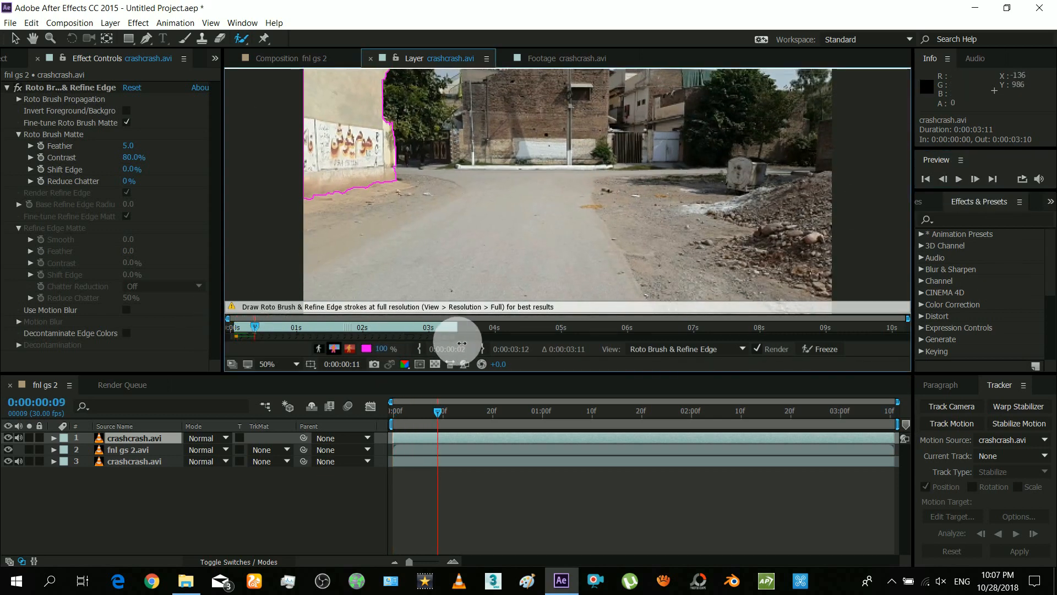
Step: Freeze the wall matte and preview the car passing behind the wall
left_click(960, 179)
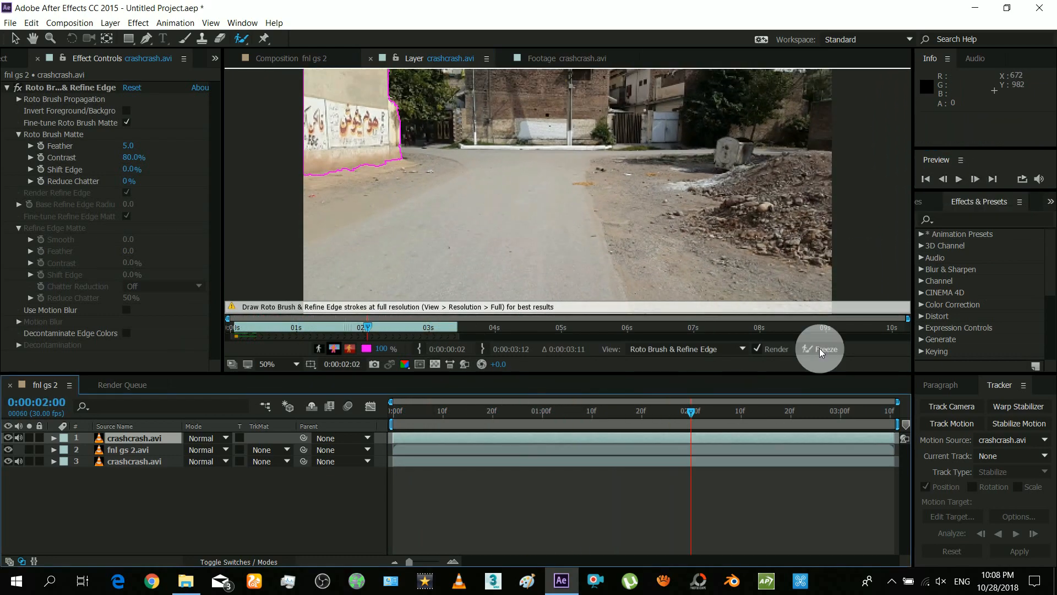
left_click(820, 349)
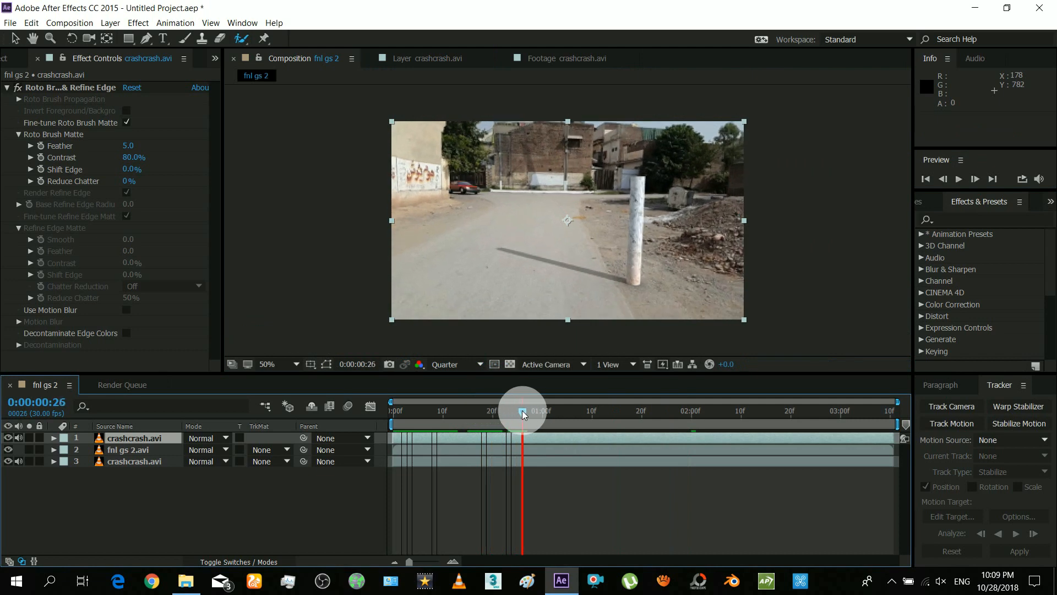
left_click_drag(522, 409, 516, 410)
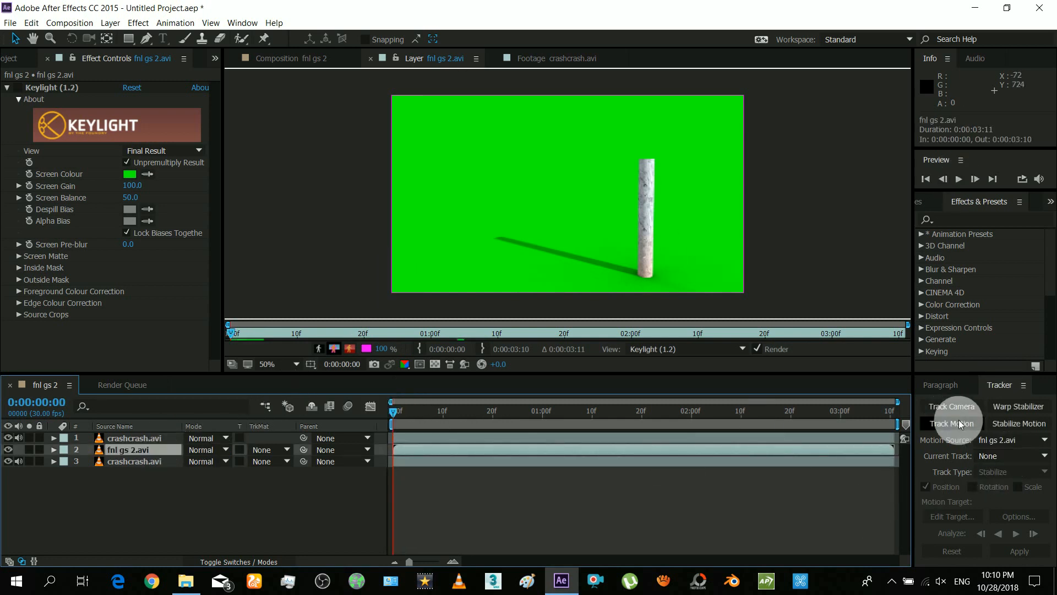
Step: Track the car with Track Point 1 targeting crashcrash.avi and analyse forward through the crash
left_click(952, 423)
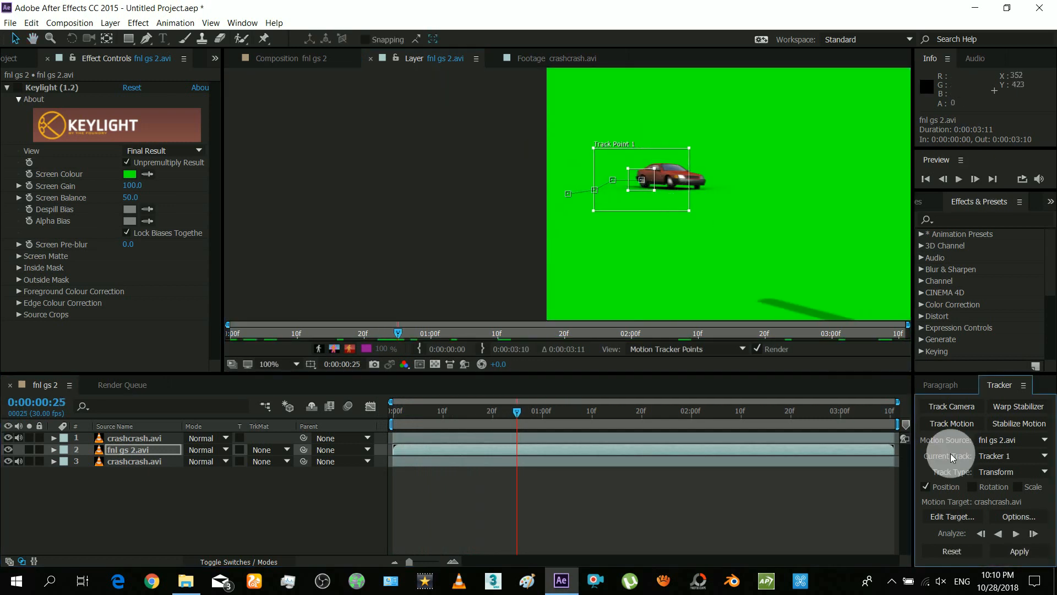
left_click(1030, 533)
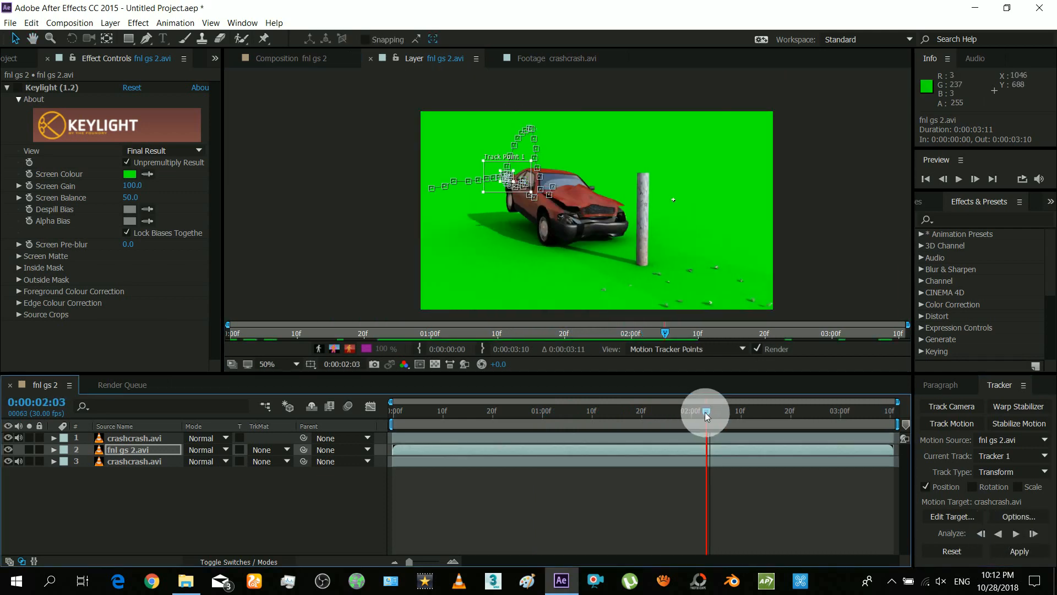
left_click(1017, 533)
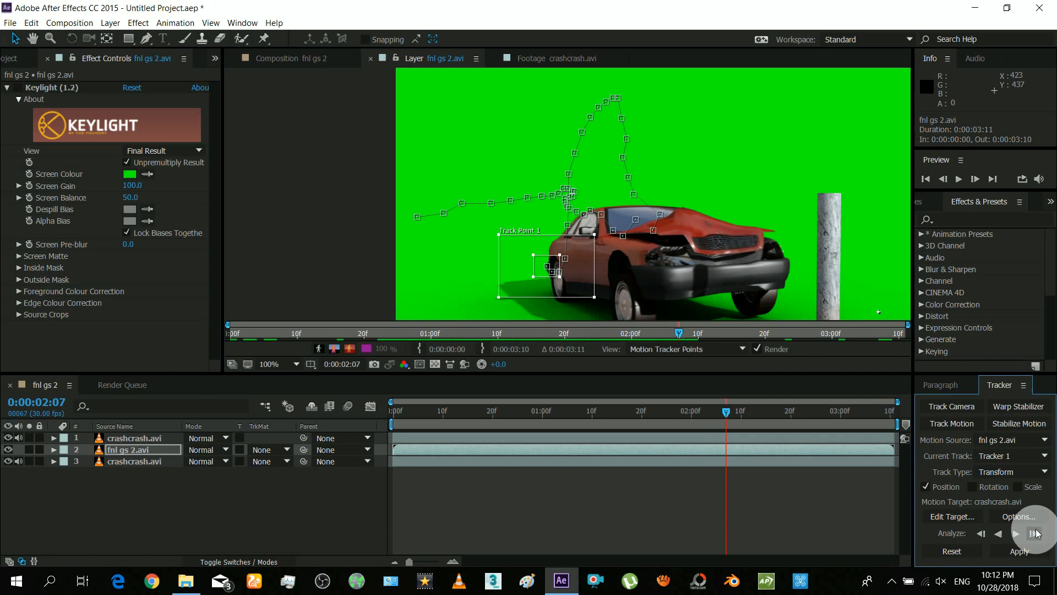
left_click(1035, 533)
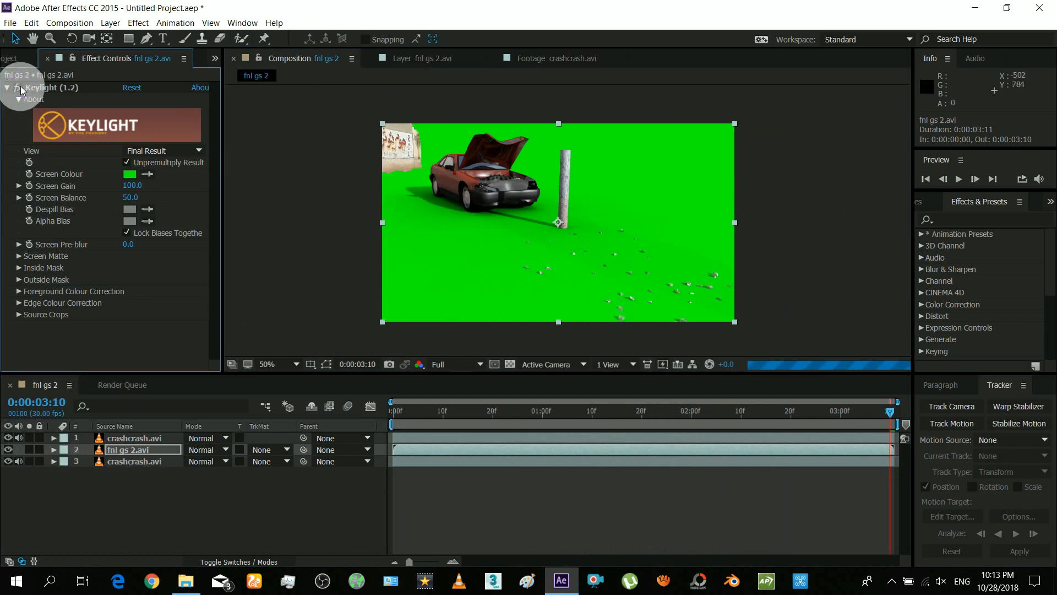
left_click(185, 580)
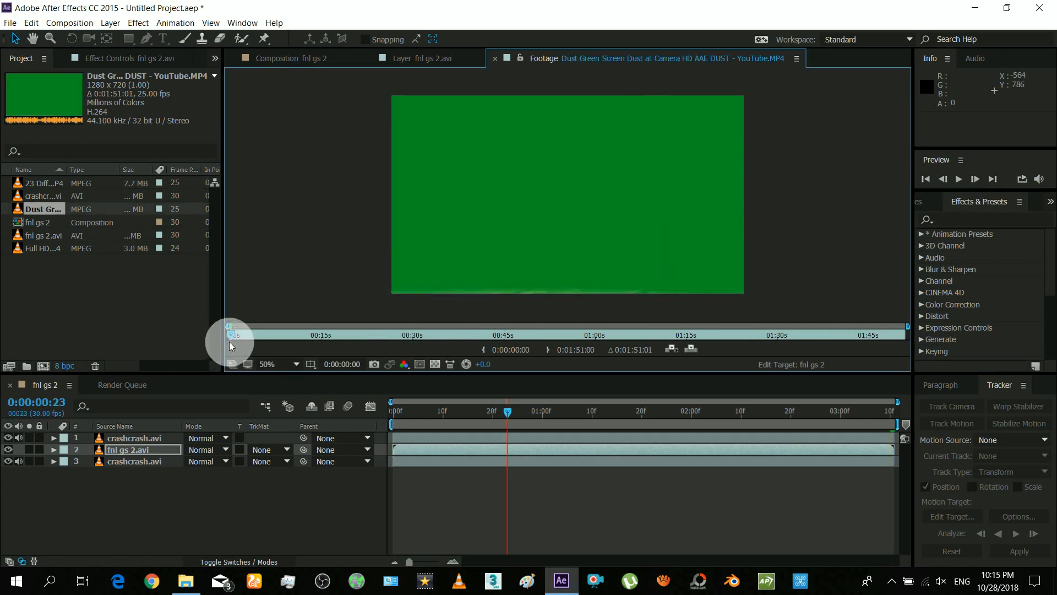
Step: Set the dust clip's start, scrub the keyed dust in the composite and open the dust layer viewer
left_click_drag(236, 334, 242, 335)
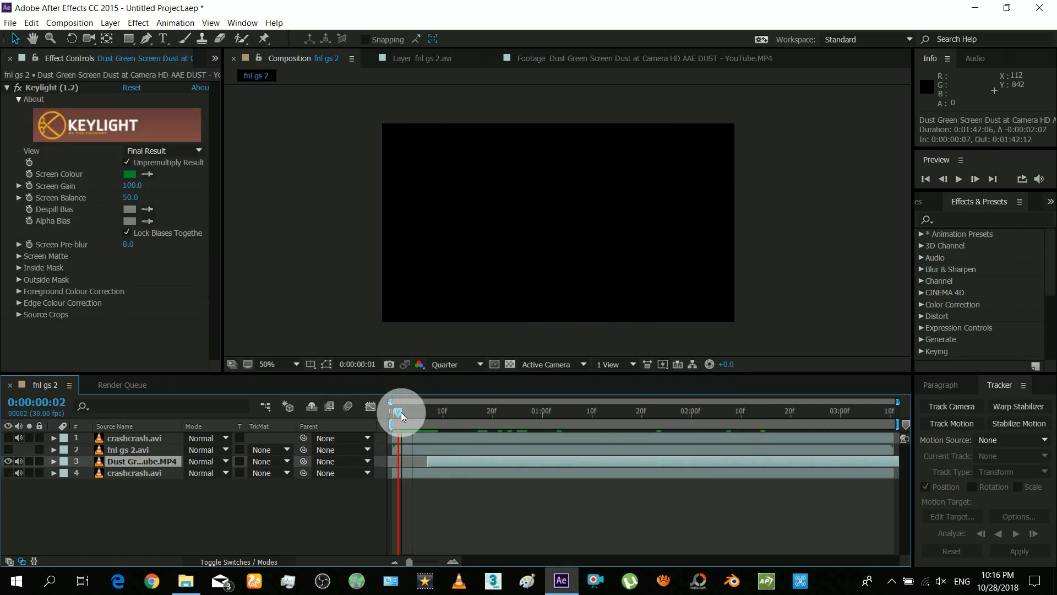
left_click_drag(398, 409, 442, 410)
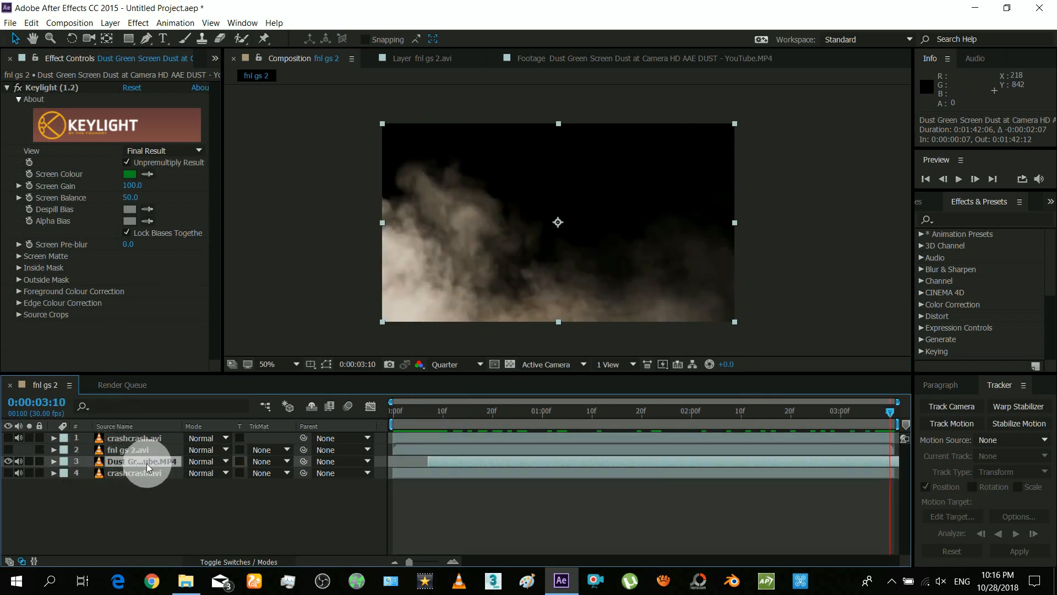
double_click(134, 449)
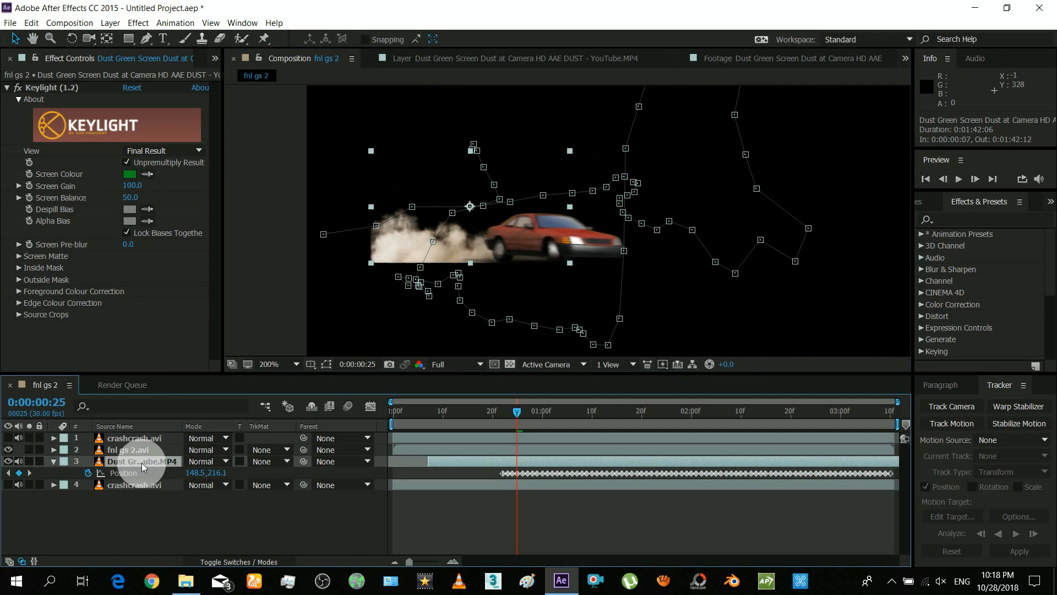
Step: Give the dust layer an elliptical mask with 150 px feather and −101 px expansion, trailing the car
right_click(142, 464)
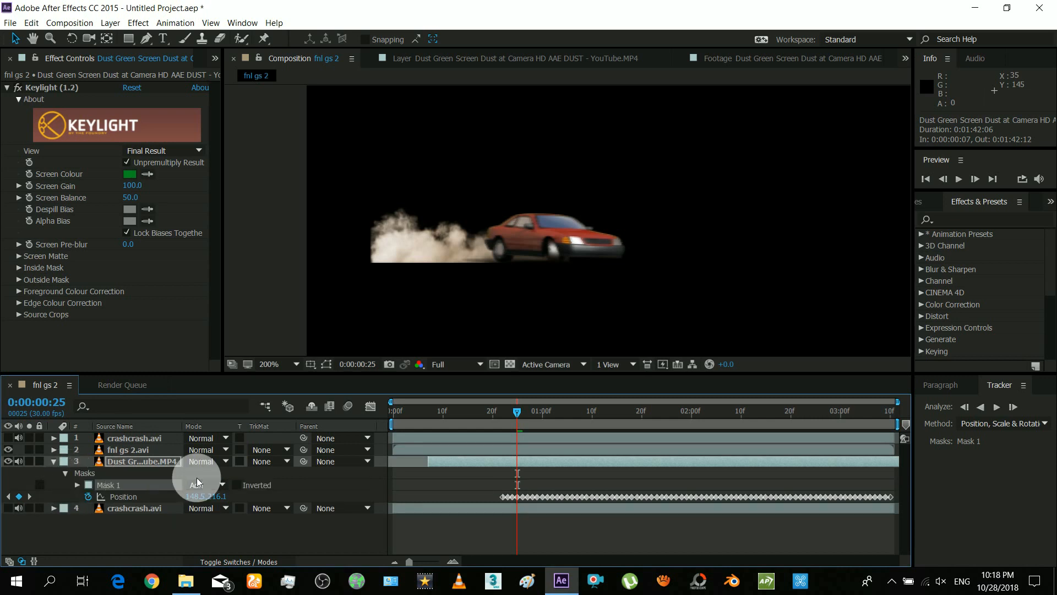
left_click(78, 484)
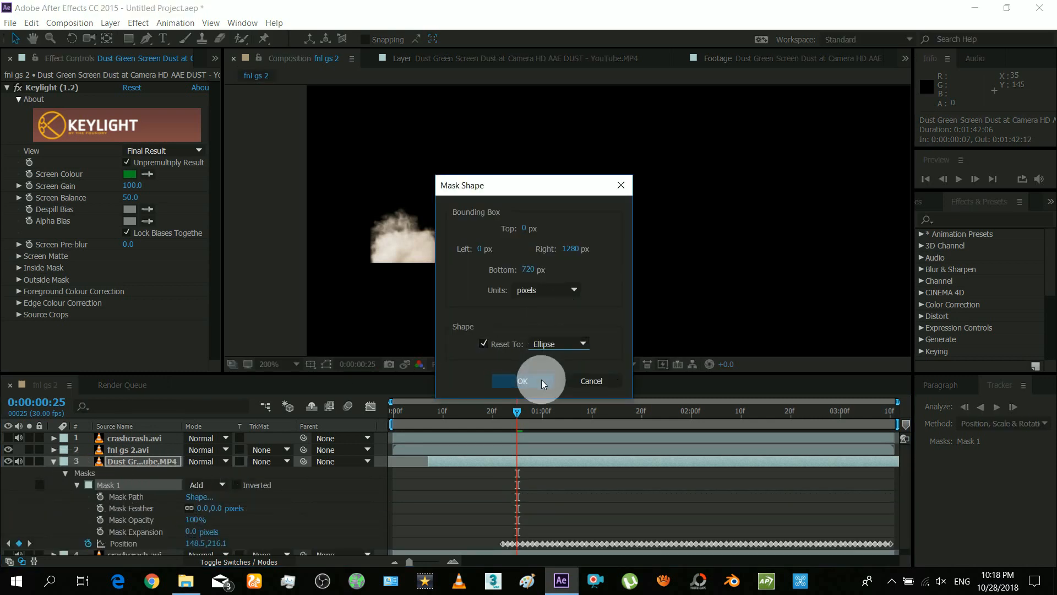
left_click(522, 381)
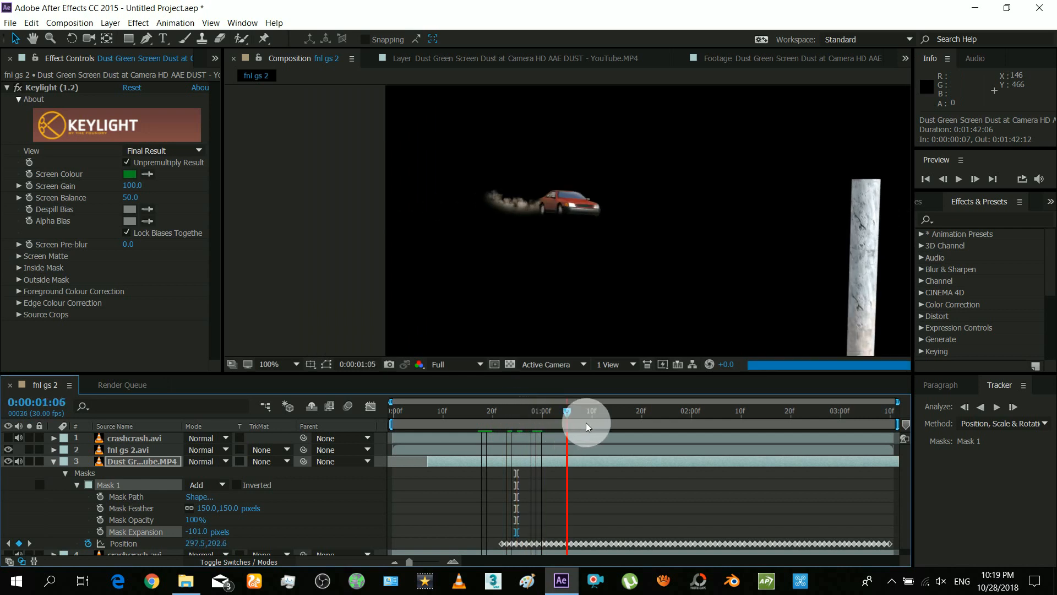
left_click_drag(566, 427, 641, 427)
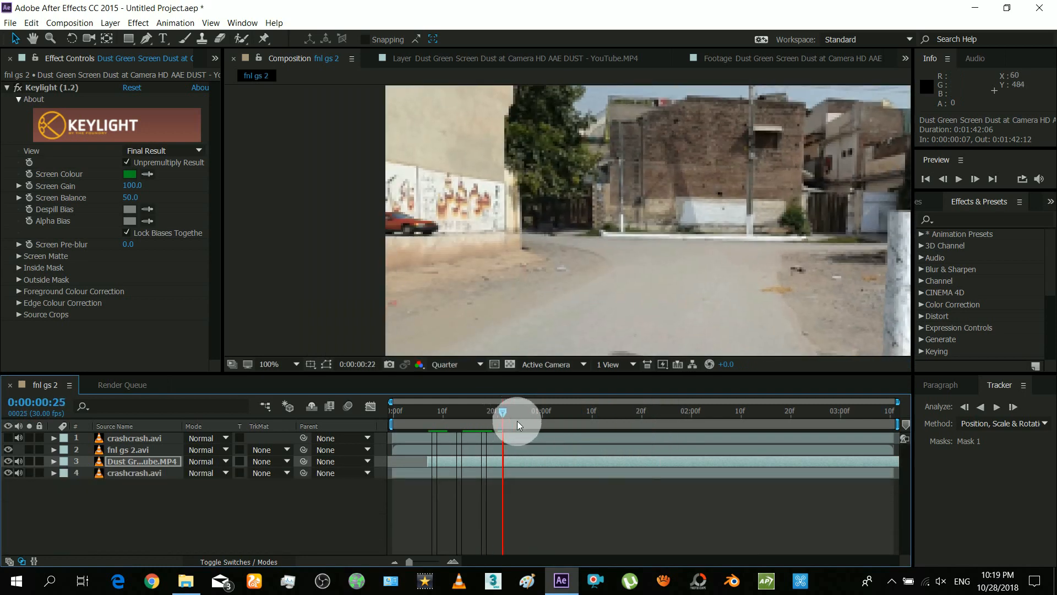
left_click_drag(502, 411, 587, 411)
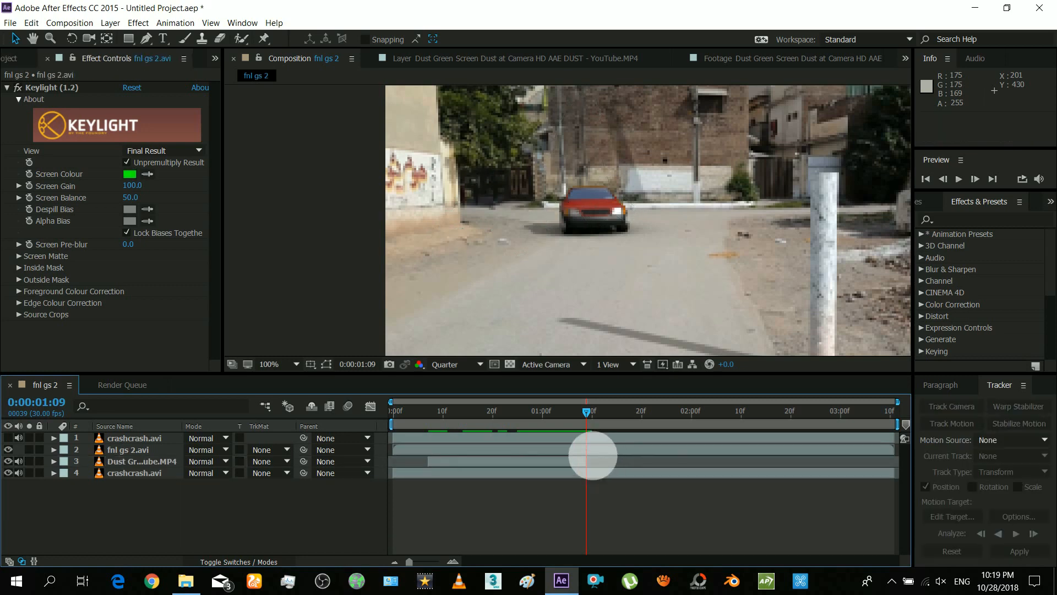
Step: Keyframe the dust layer's opacity around 1:04 so it fades down to 1%
left_click(139, 461)
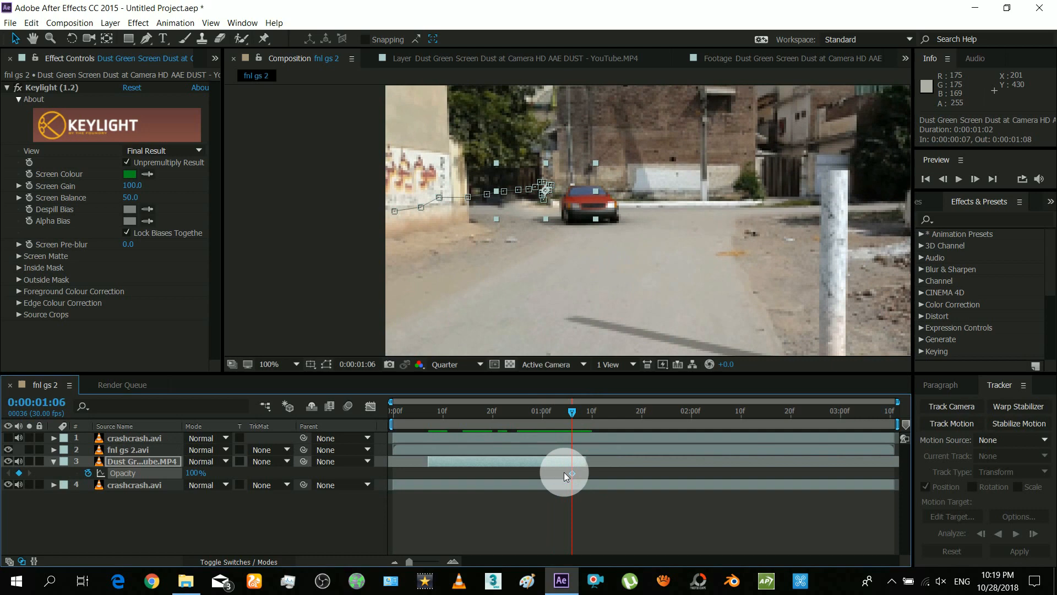
left_click_drag(572, 412, 578, 412)
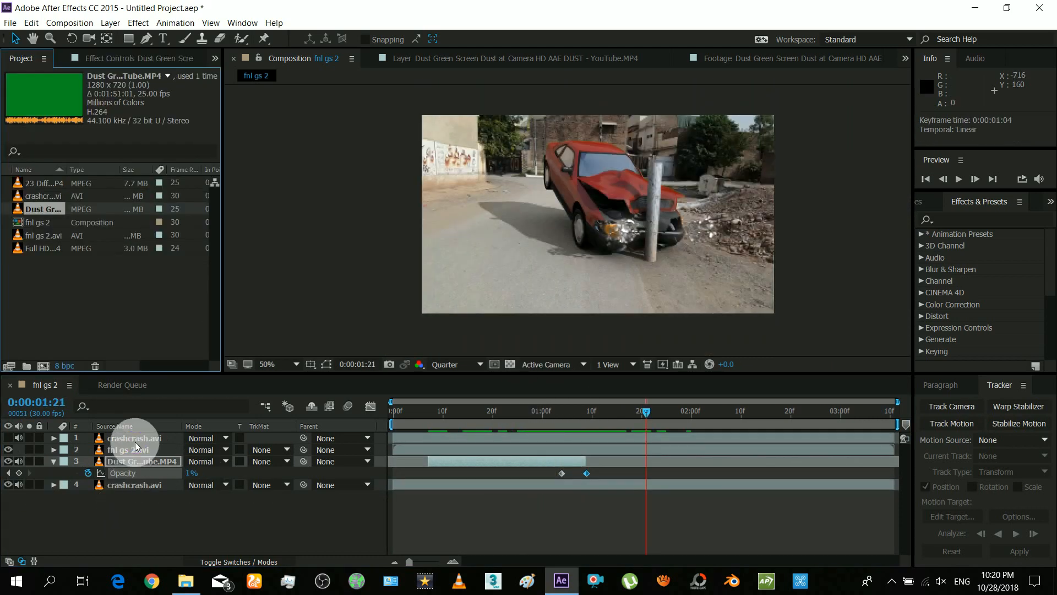
Step: Track a point at the pole's base on the green-screen car layer and apply it to crashcrash.avi
left_click(133, 449)
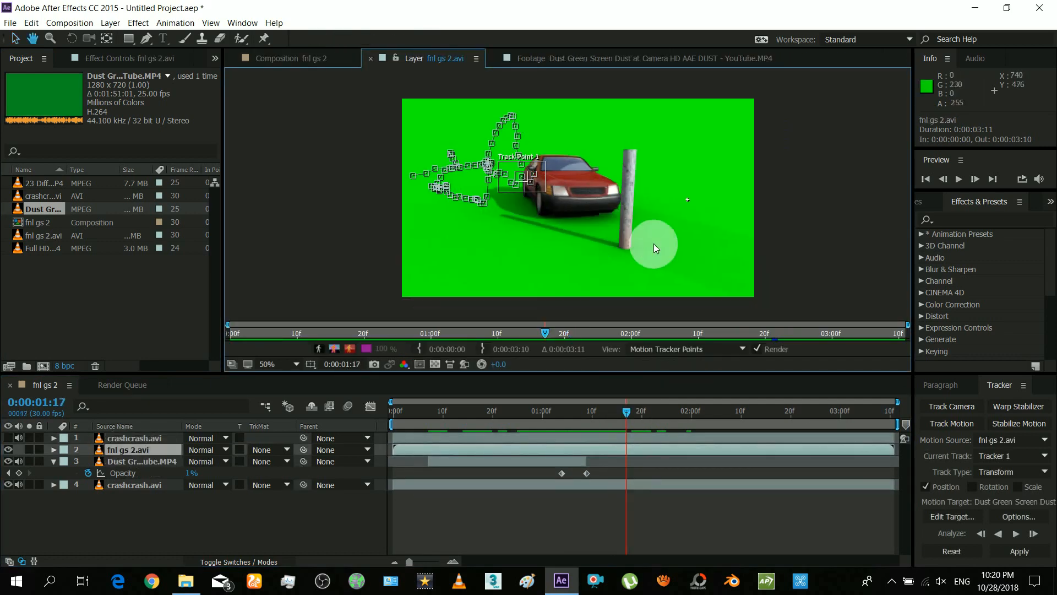
left_click(950, 423)
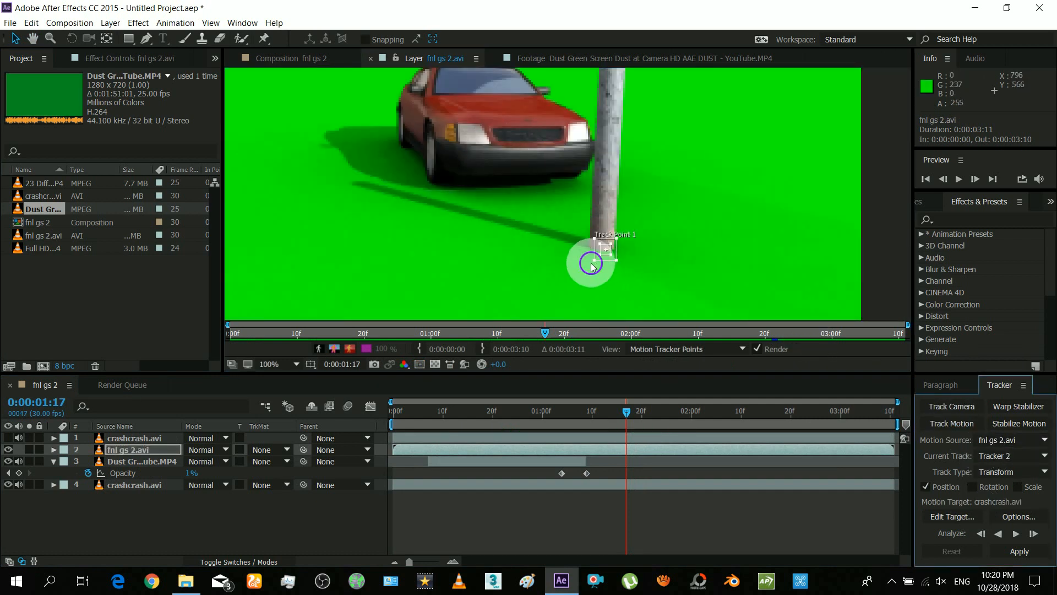
left_click(1034, 533)
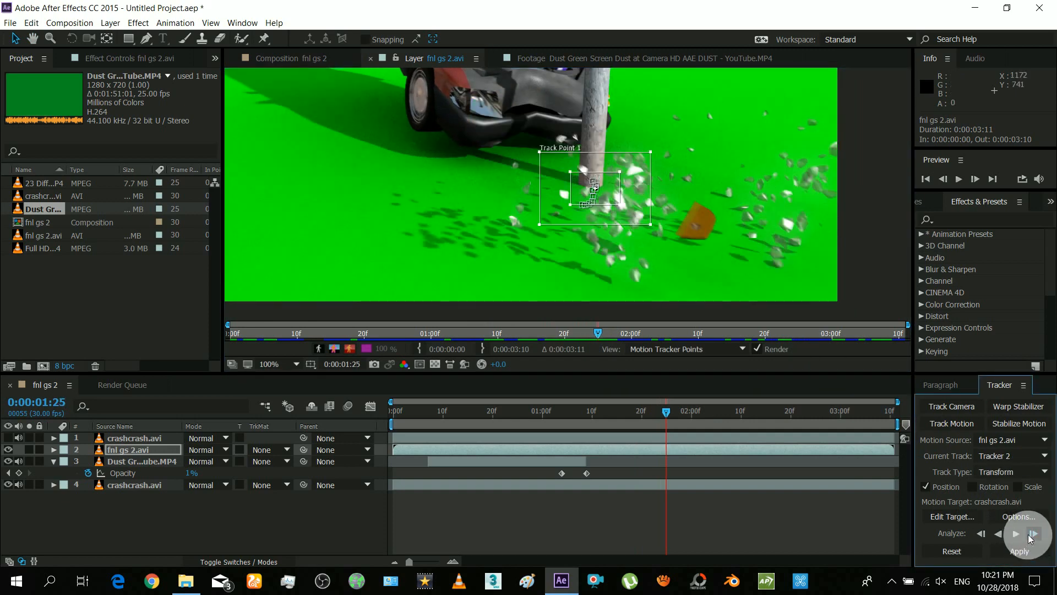
left_click(1034, 535)
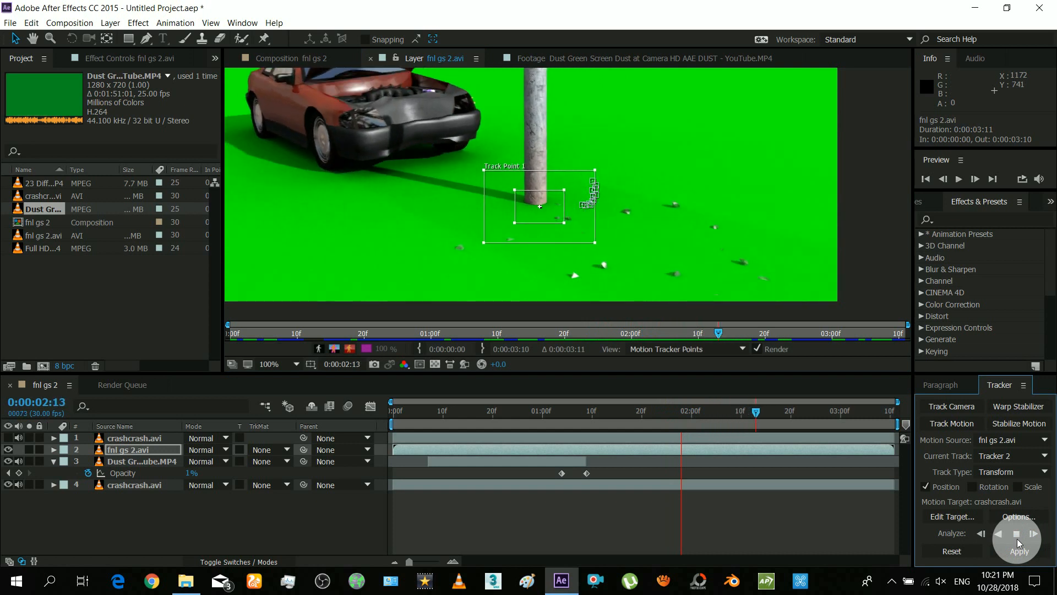
left_click(1034, 533)
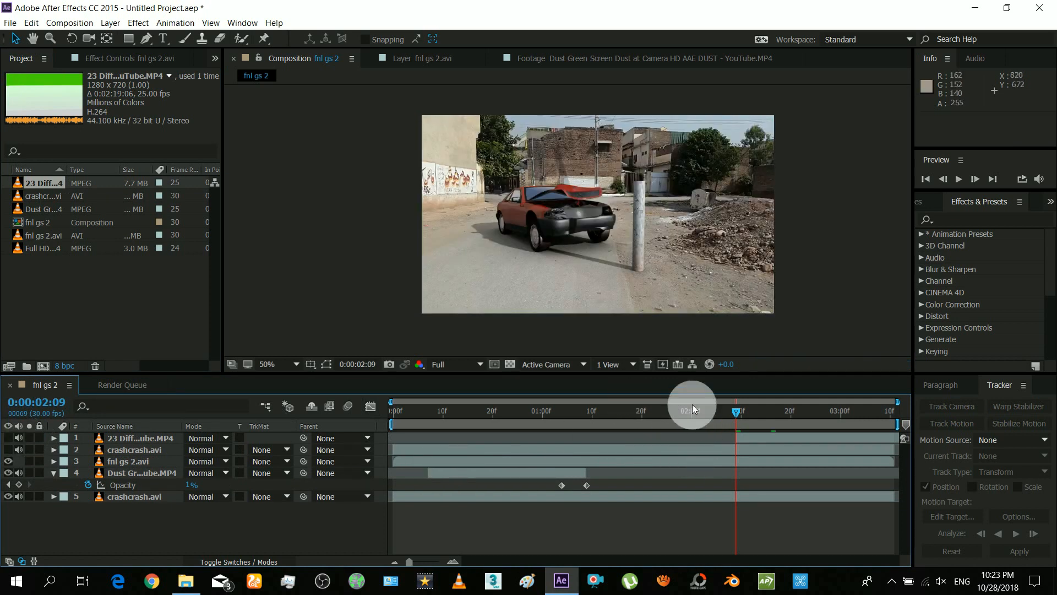
Step: Drop preview to Quarter resolution, key the dirt-charge clip and anchor it at the plume's base
left_click(451, 364)
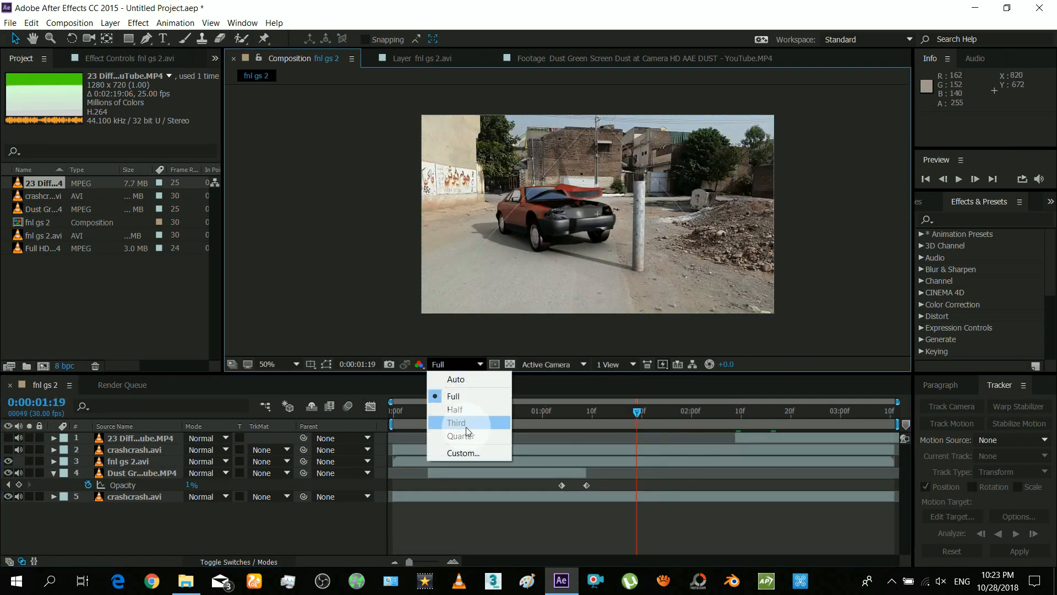
left_click(461, 436)
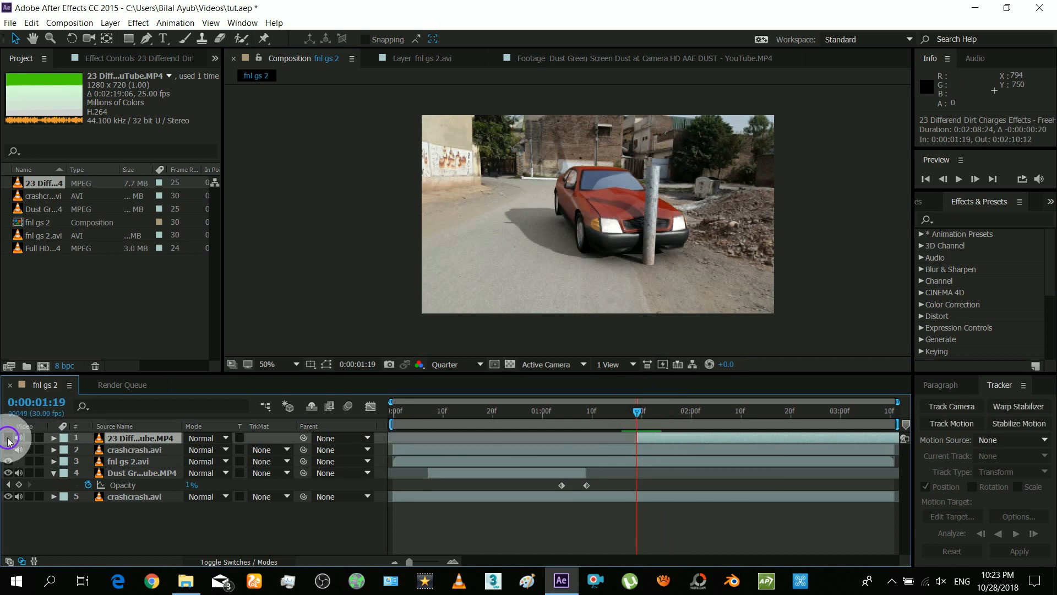
left_click(745, 409)
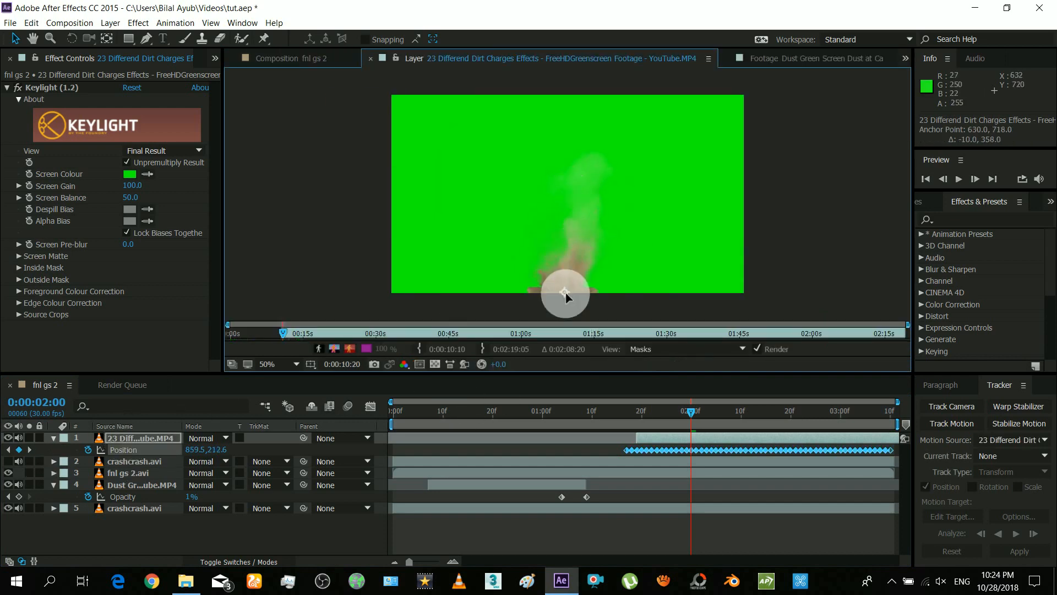
left_click(290, 58)
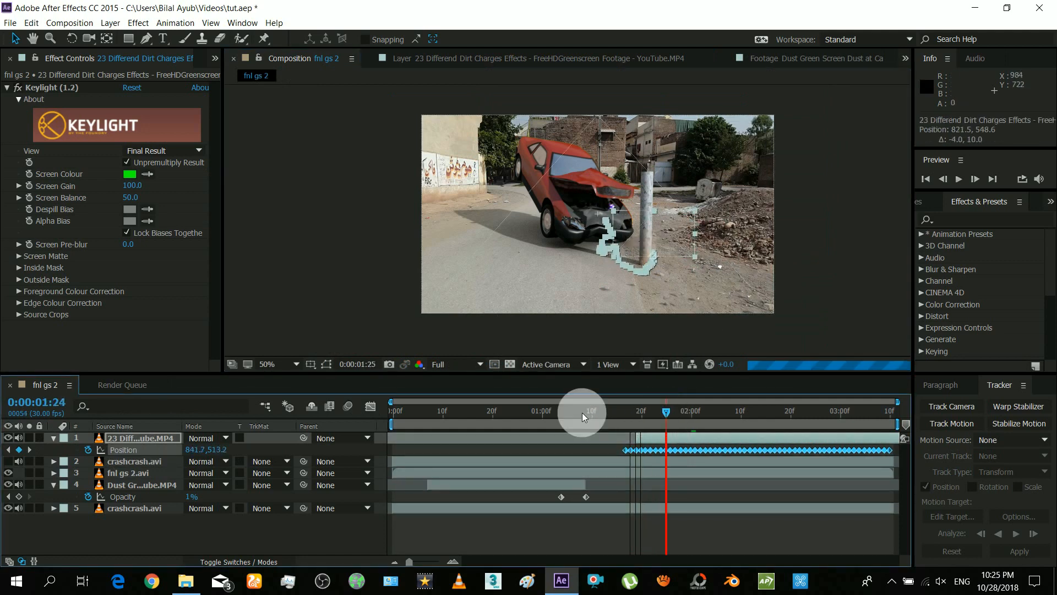
Step: Preview the tracked dirt charge from just before the impact
left_click(959, 178)
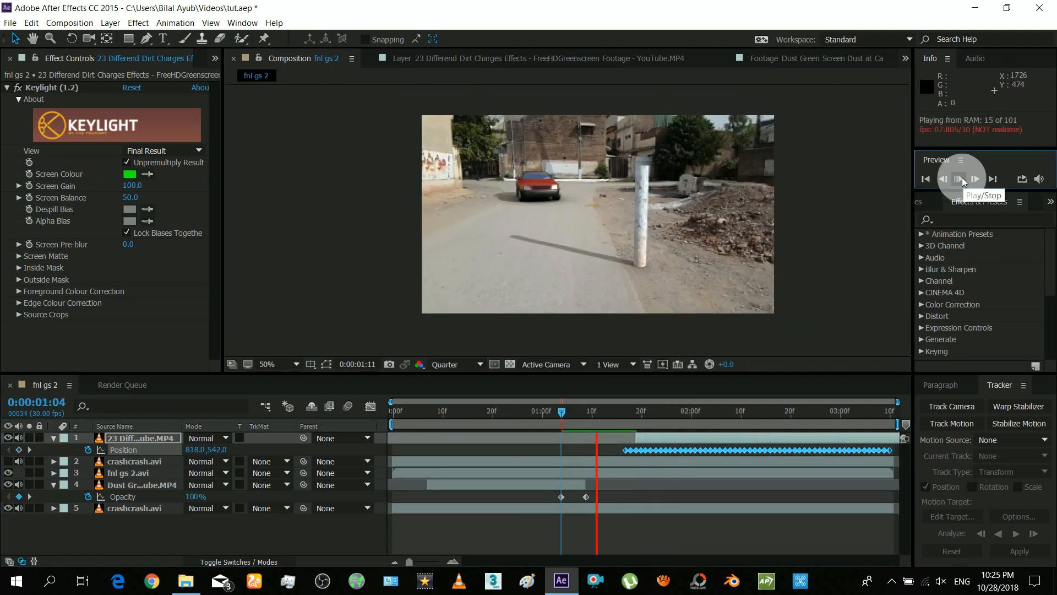
left_click(958, 178)
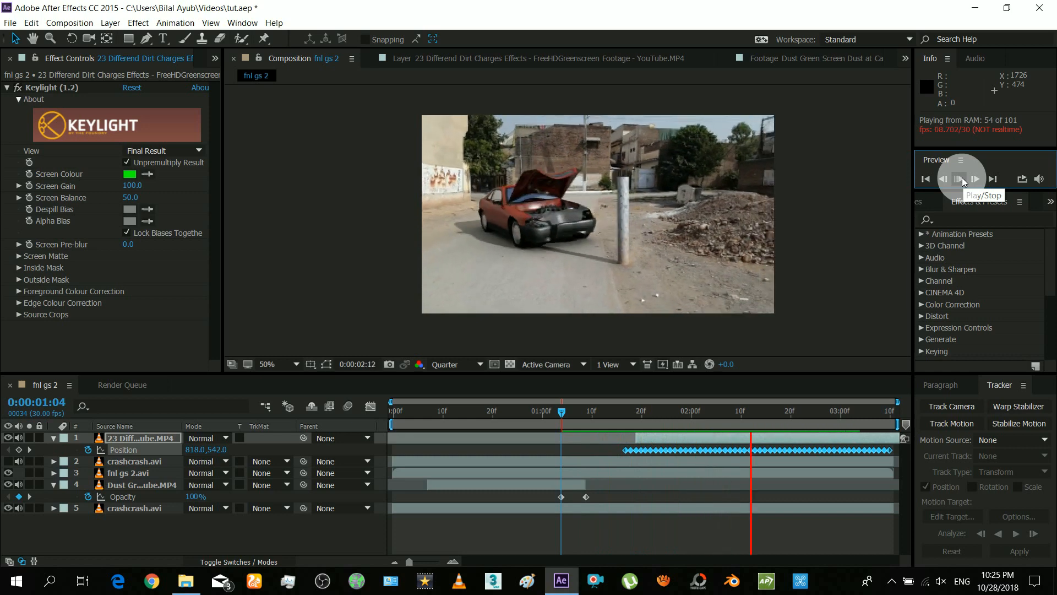
left_click(959, 179)
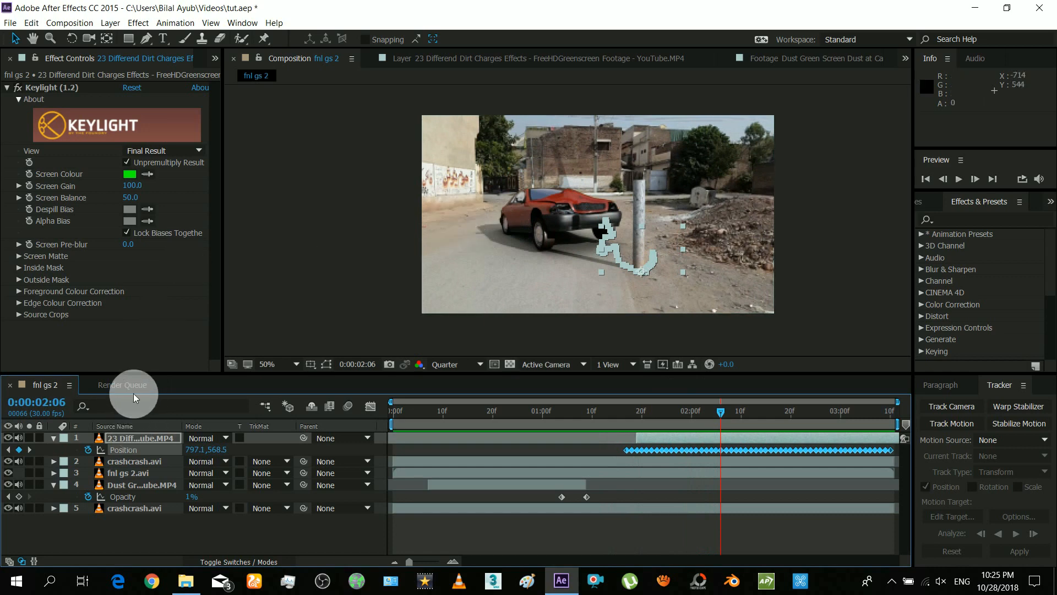
Step: Duplicate the dust layer, make it the motion target, apply the track and scrub to check it
left_click(134, 461)
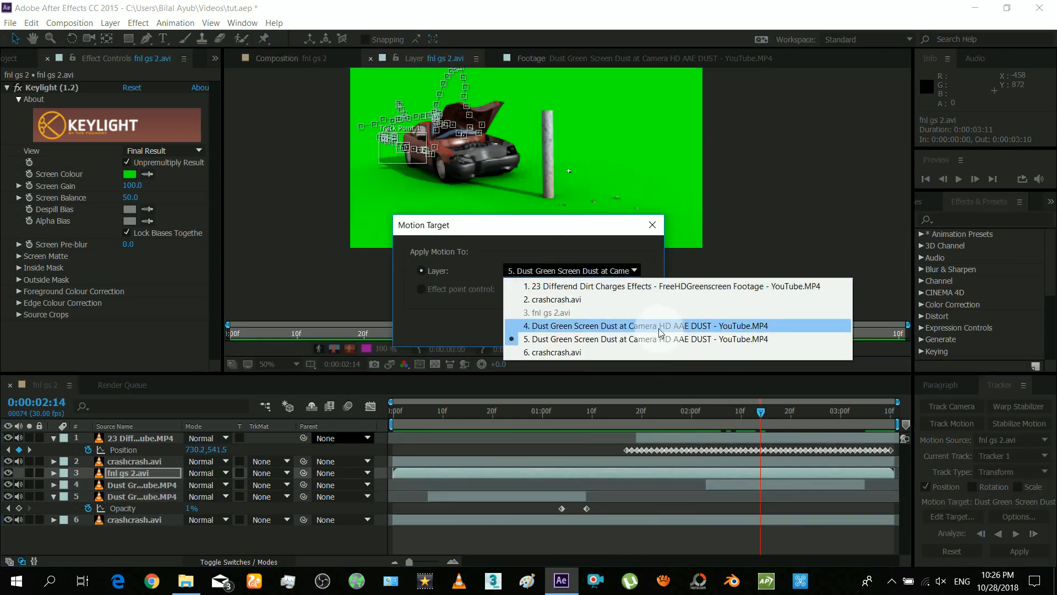
left_click(644, 326)
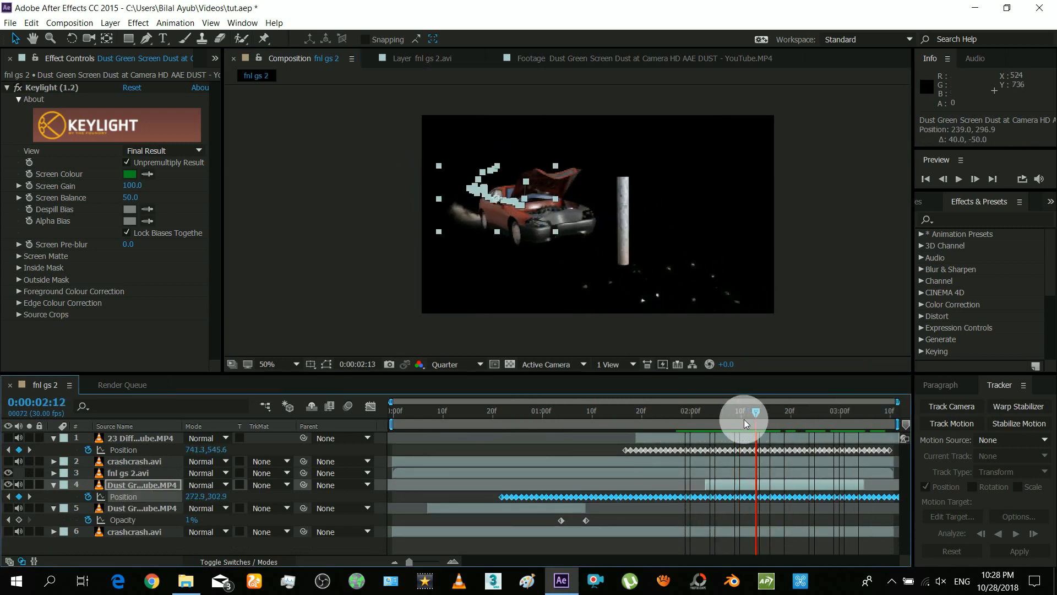
left_click_drag(756, 423, 726, 423)
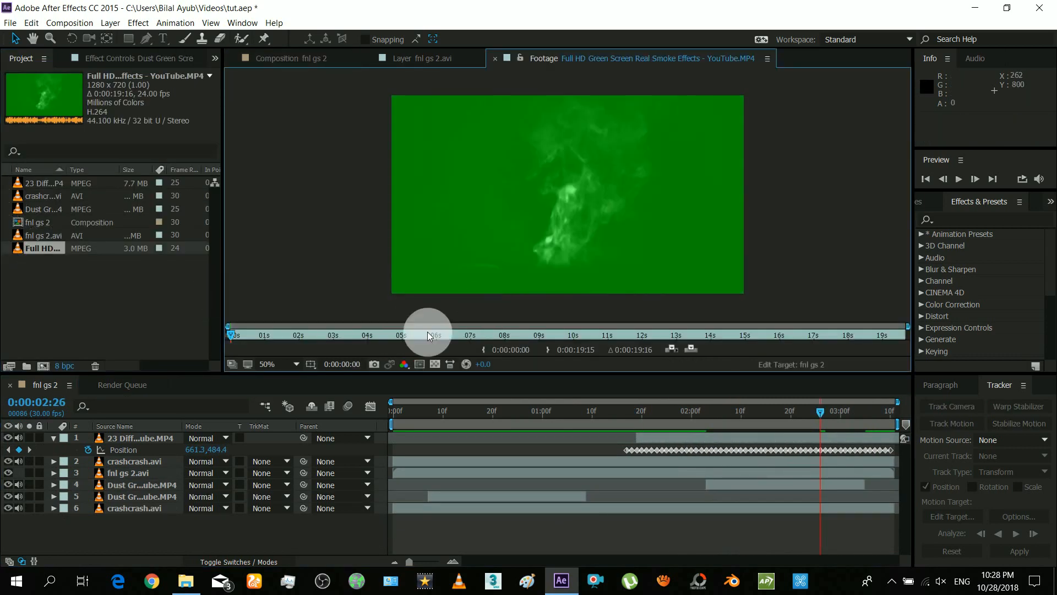
Step: Track the keyed smoke clip to the car's crumpled front with Tracker 3 and review before impact
left_click_drag(428, 333, 280, 334)
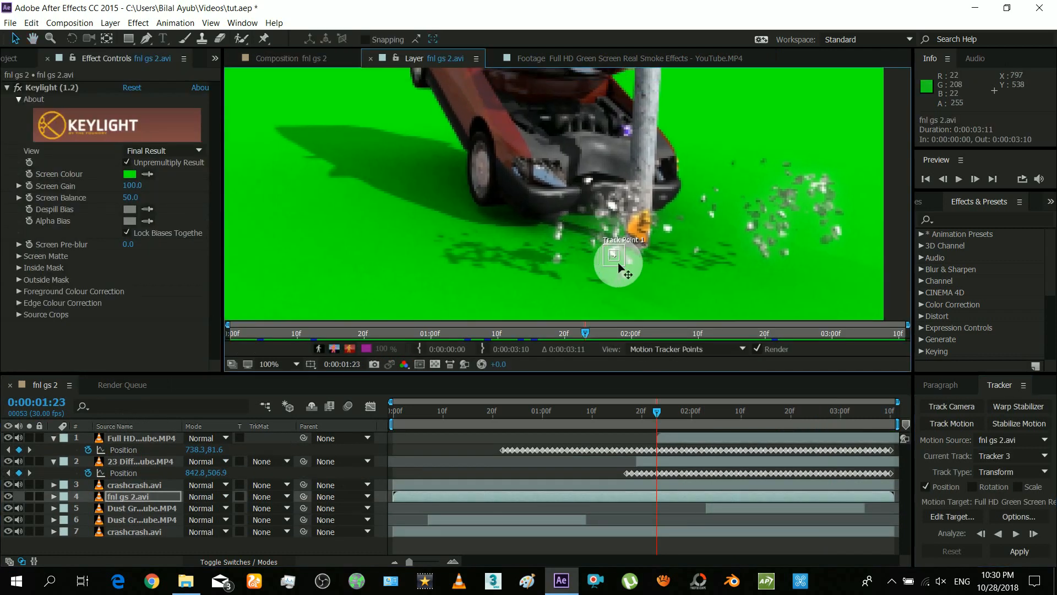
left_click_drag(617, 260, 536, 169)
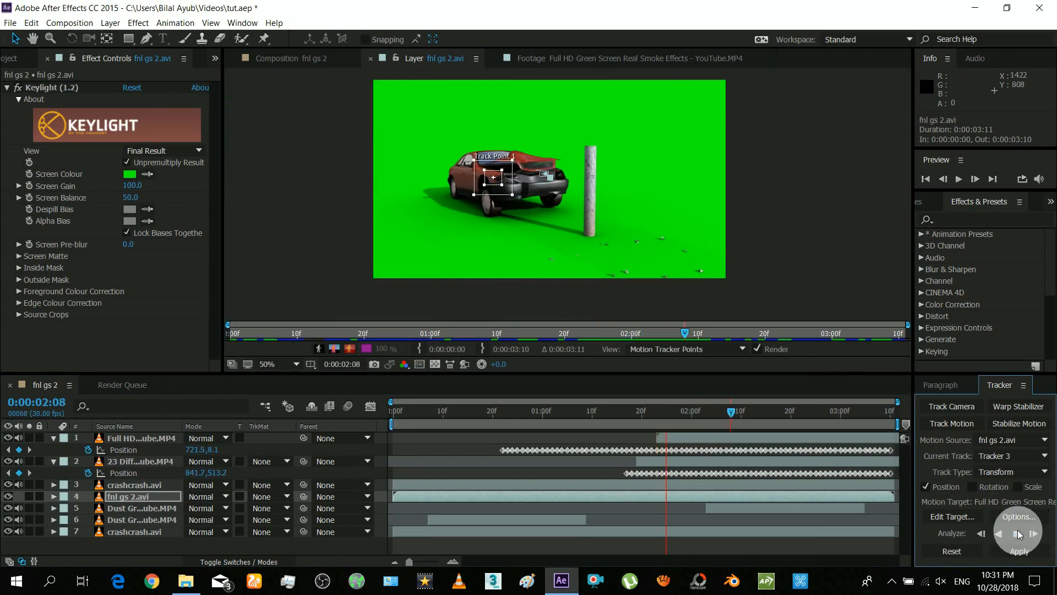
left_click(1020, 533)
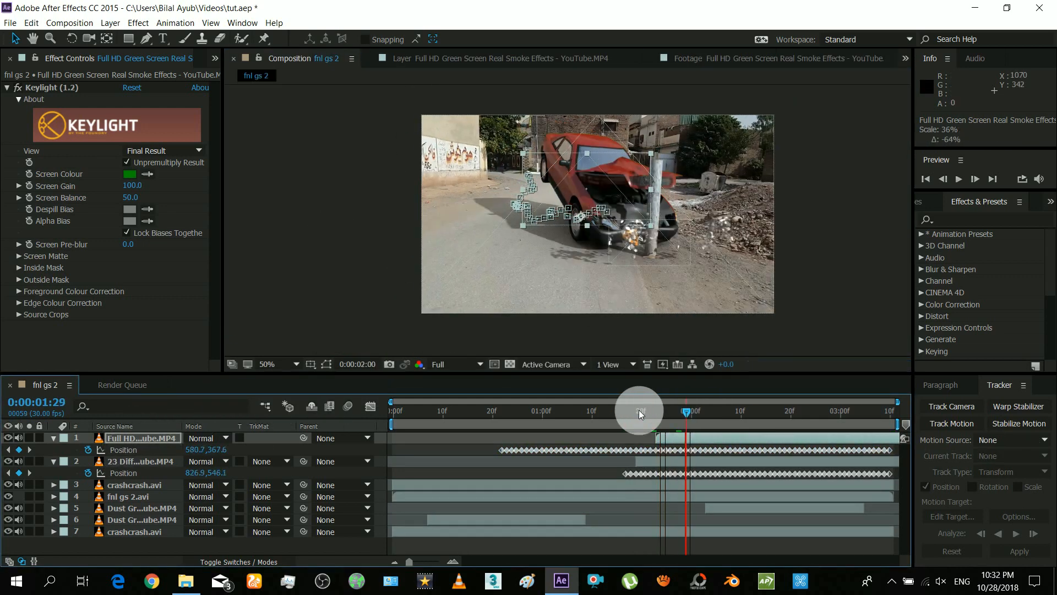
left_click(960, 179)
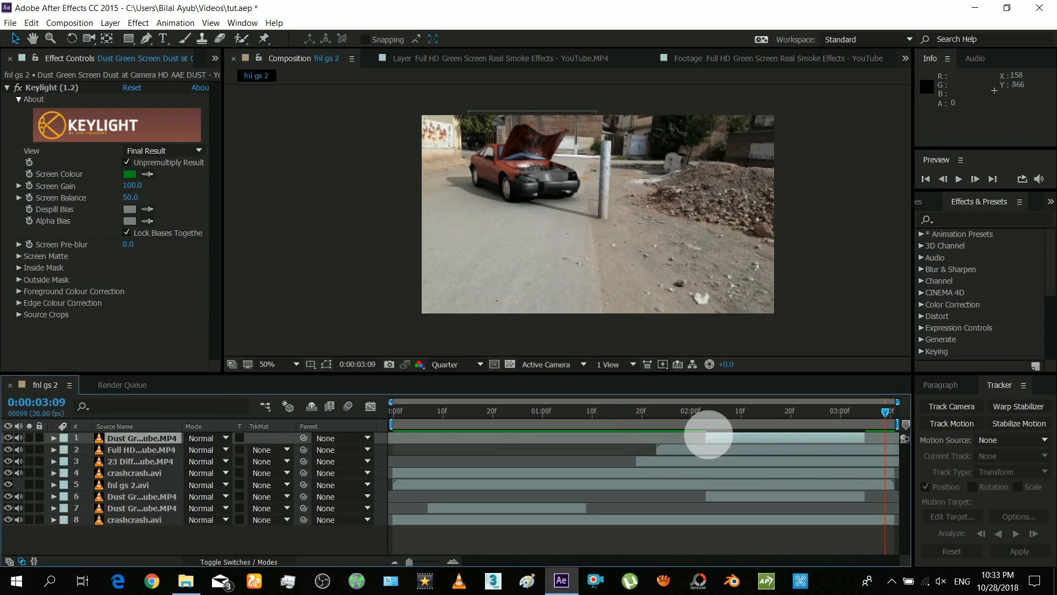
Step: Extend the top dust layer to last until the composition end
left_click(134, 437)
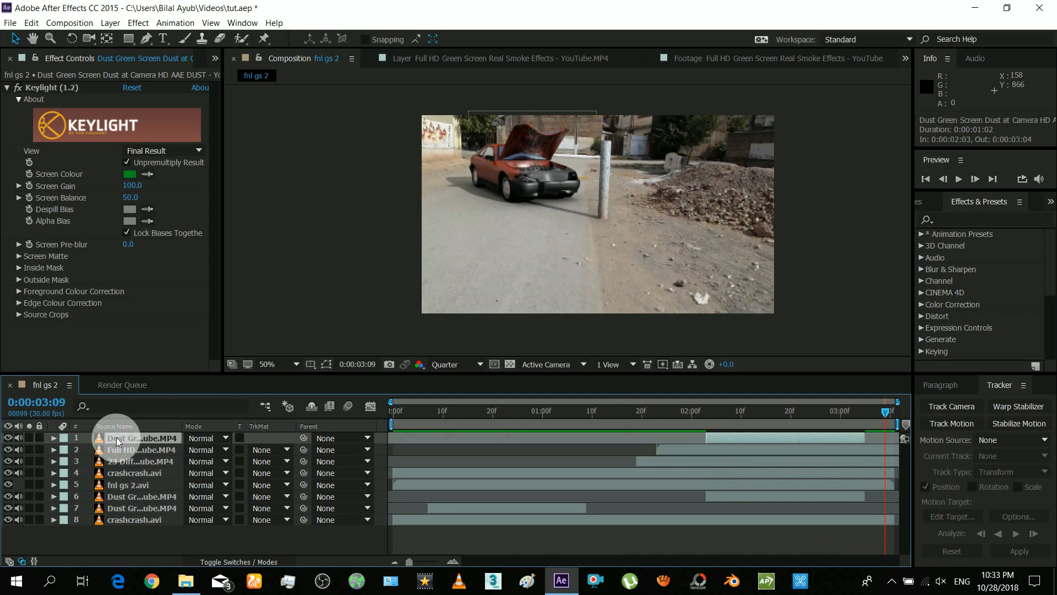
left_click(54, 437)
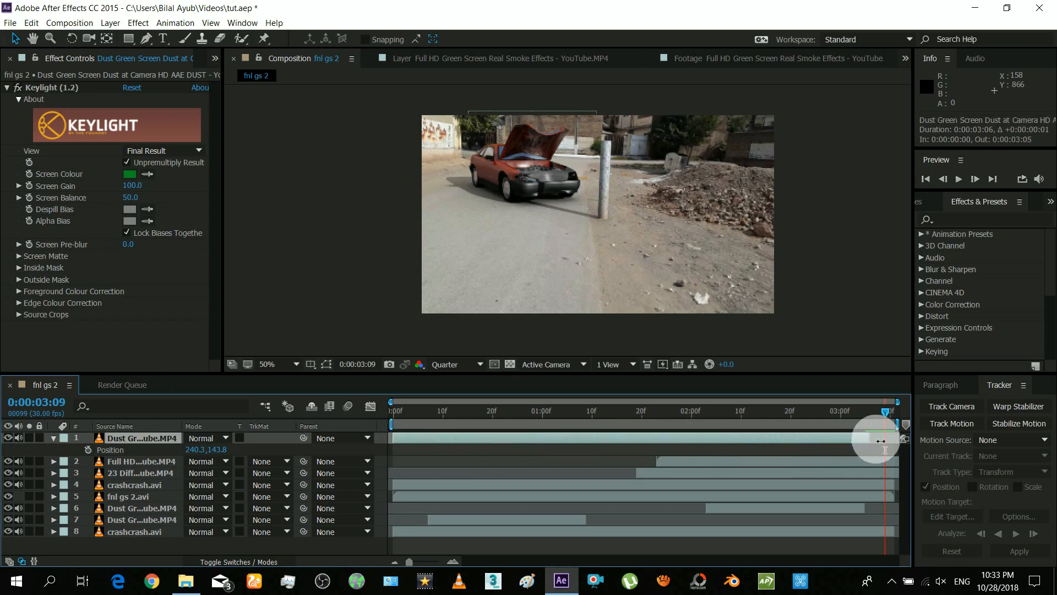
left_click(456, 363)
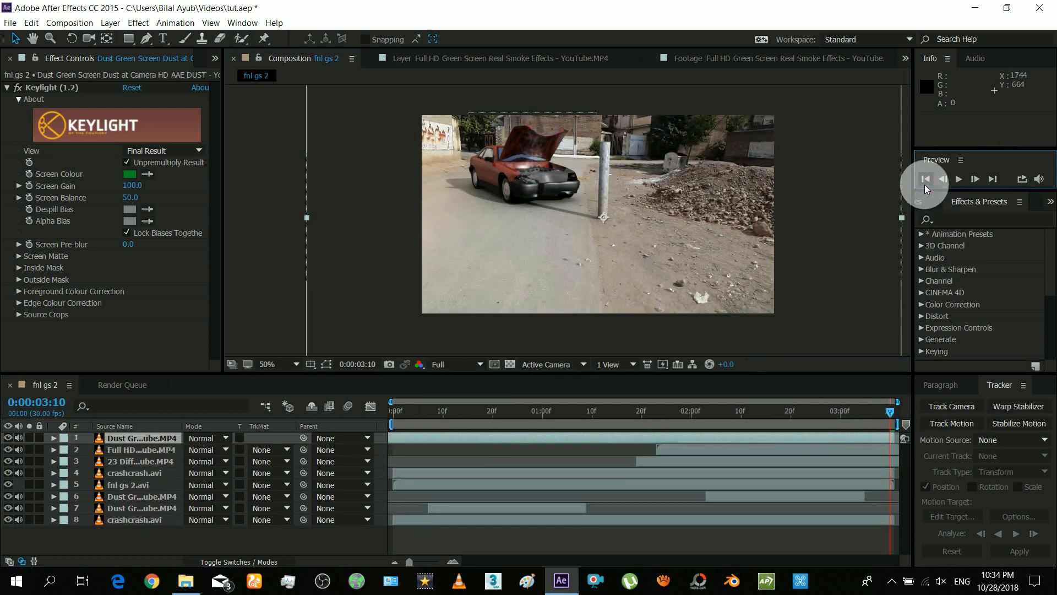
Step: Preview the crash from the first frame and send the fnl gs 2 comp to the Render Queue
left_click(958, 179)
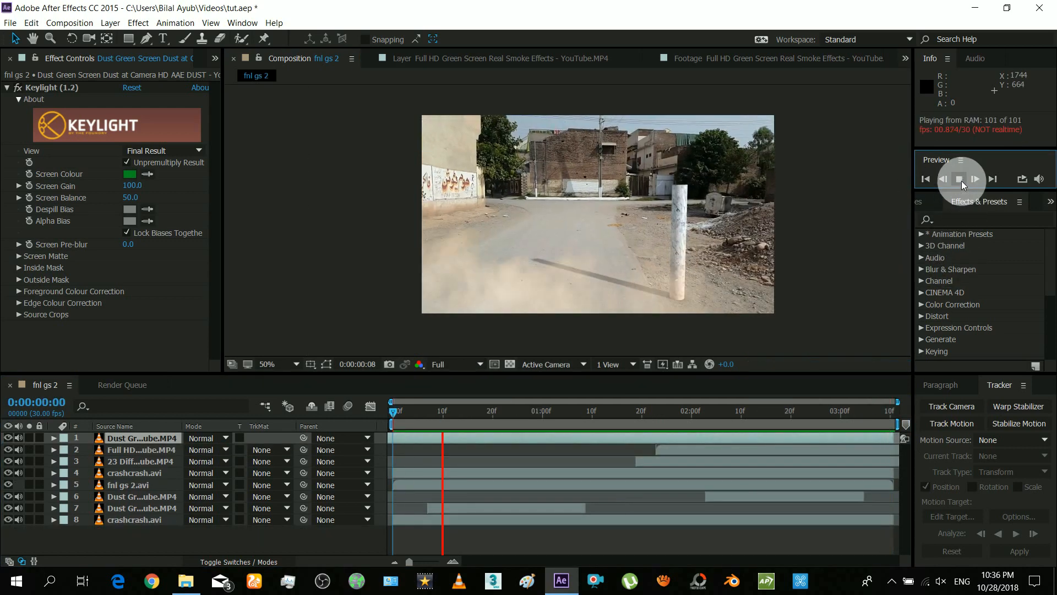
left_click(960, 179)
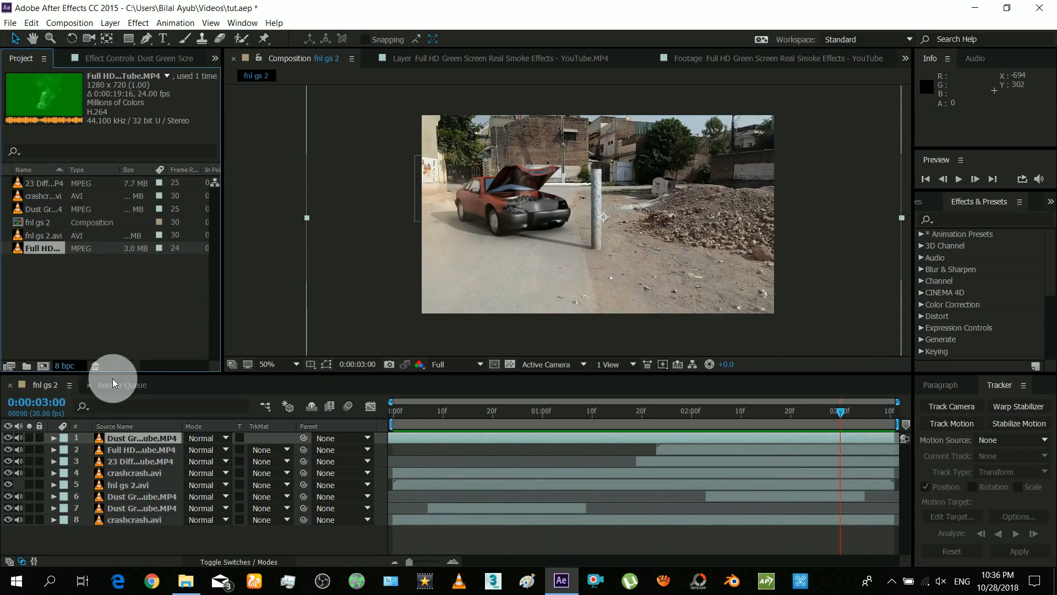
left_click(122, 385)
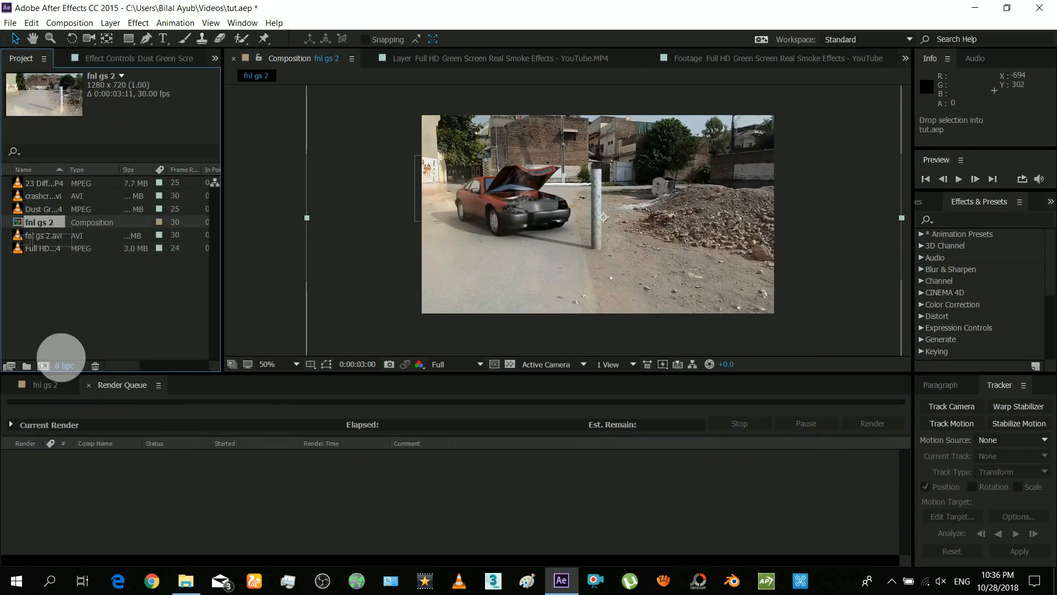